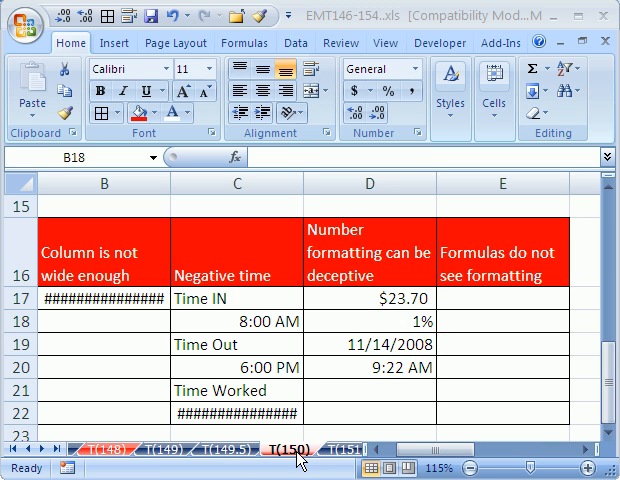
pyautogui.moveTo(336, 76)
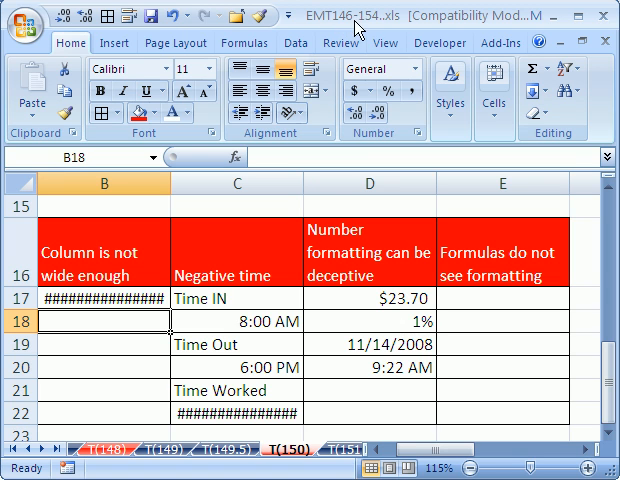
pyautogui.moveTo(304, 468)
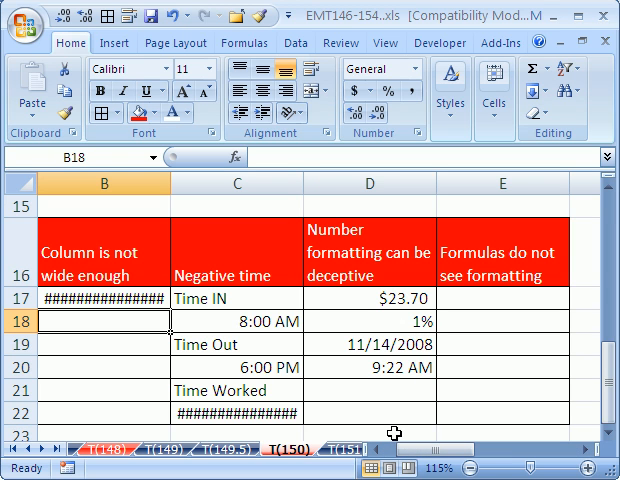
pyautogui.moveTo(124, 260)
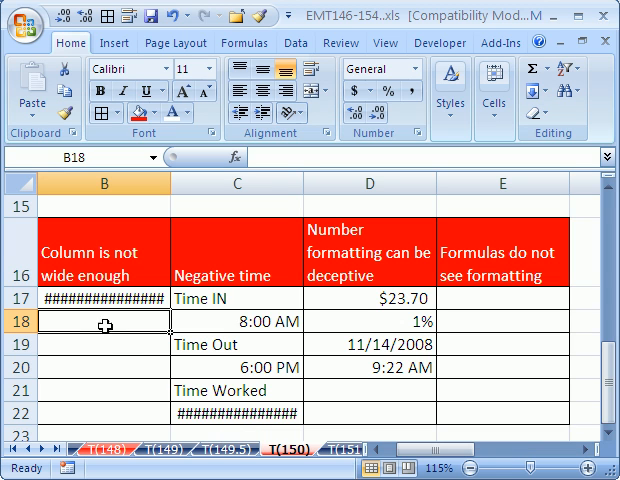
pyautogui.moveTo(108, 284)
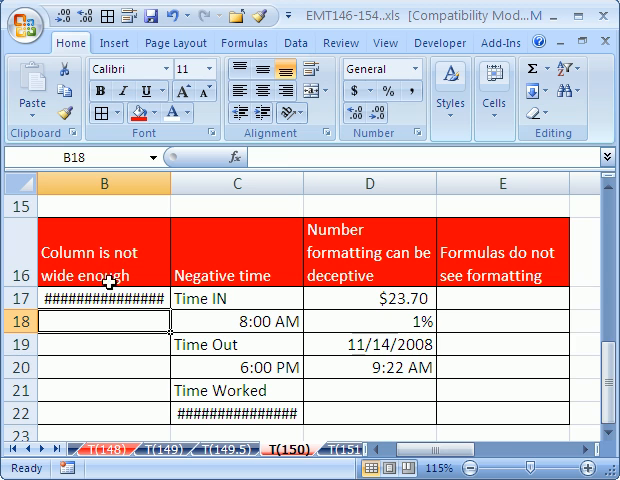
# - Select date cell B17 and widen column B so it shows Friday, November 14, 2008
pyautogui.click(96, 298)
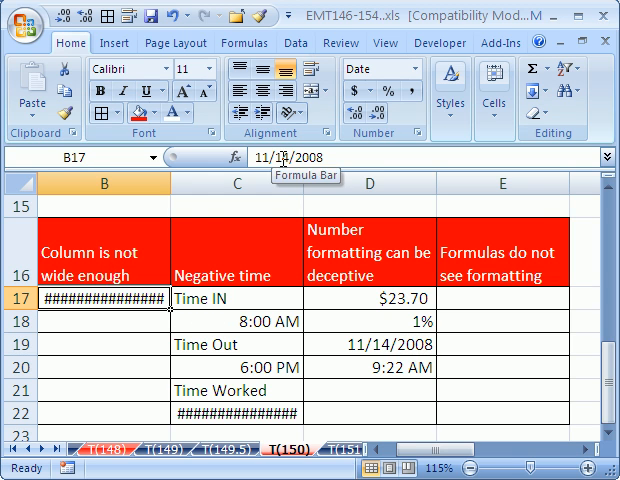
pyautogui.moveTo(168, 184)
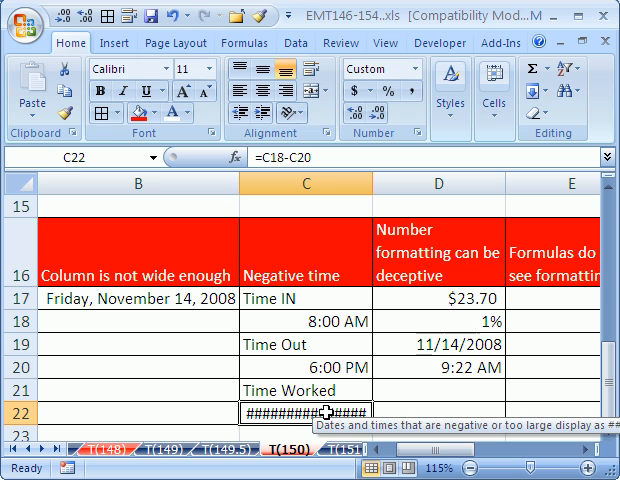
pyautogui.scroll(-3)
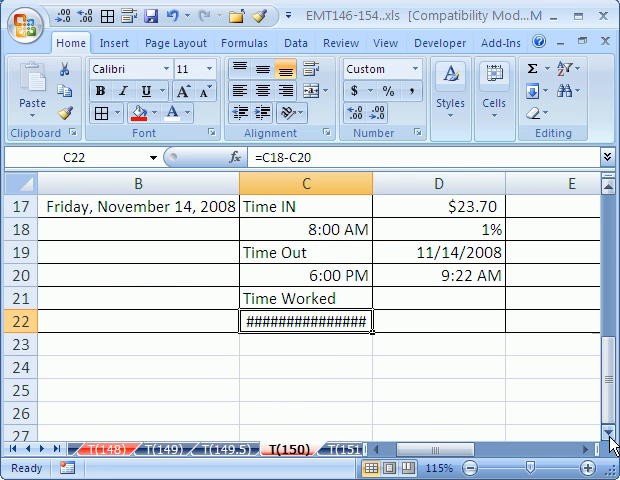
pyautogui.scroll(3)
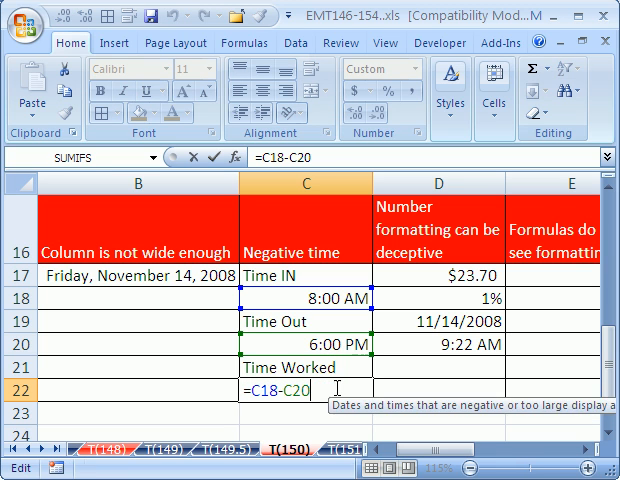
pyautogui.moveTo(352, 300)
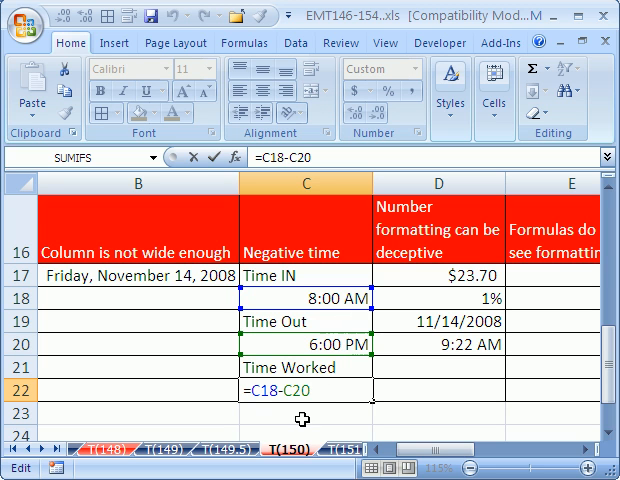
# - Correct the Time Worked formula in C22 to =C20-C18 so it shows 10:00 AM
pyautogui.press('Return')
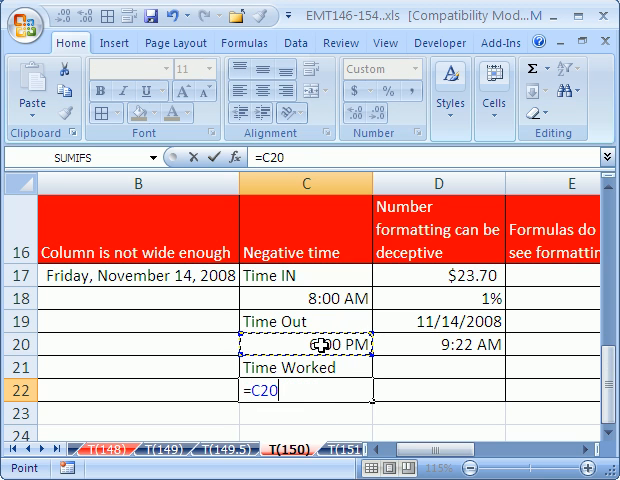
pyautogui.write('-')
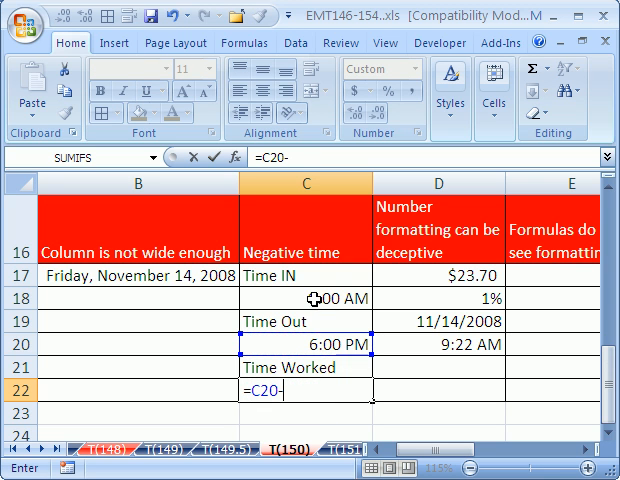
pyautogui.press('Return')
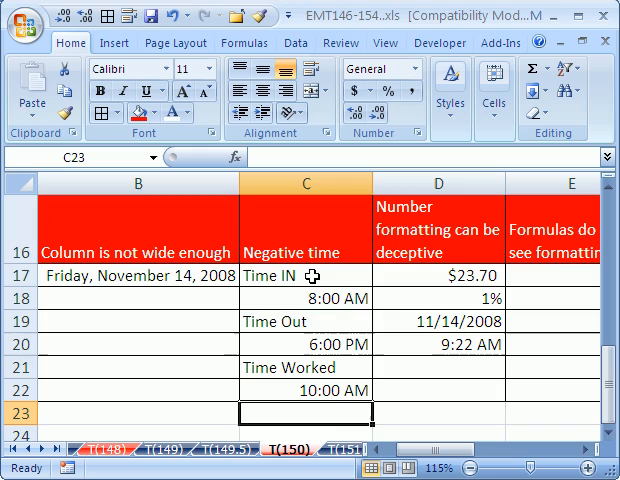
pyautogui.moveTo(418, 300)
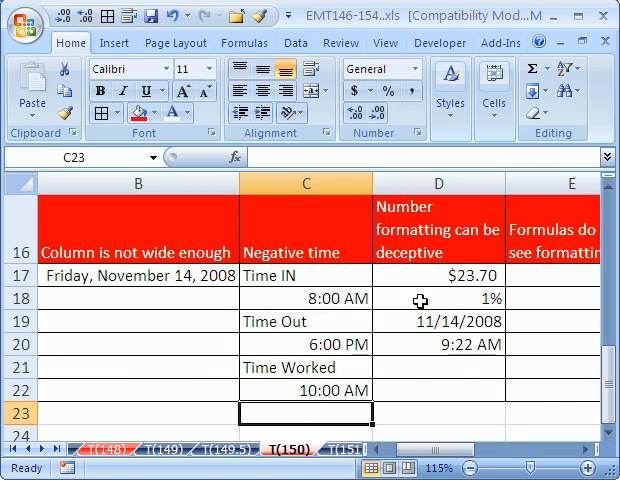
pyautogui.scroll(3)
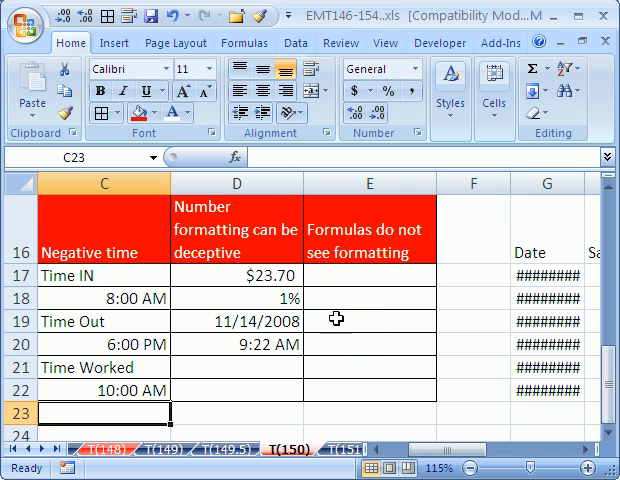
# - Enter =D17*D18 in E17, giving the unformatted result 0.3435775 from 23.695 and 0.0145
pyautogui.click(372, 276)
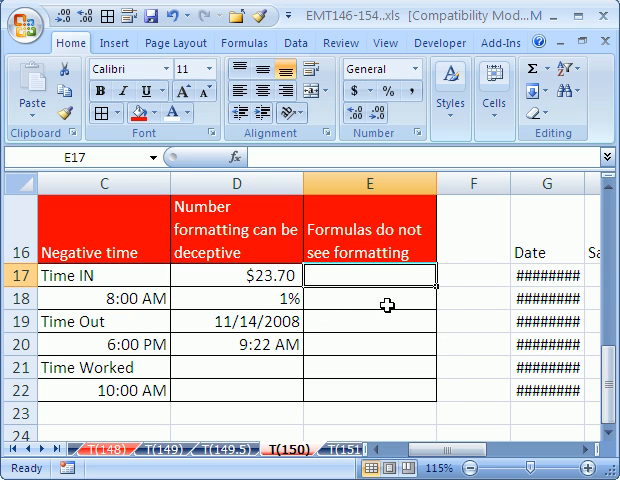
pyautogui.write('=D17*D18')
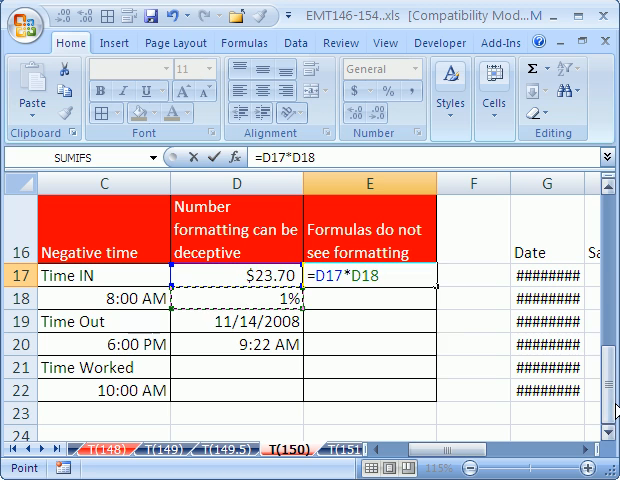
pyautogui.press('Return')
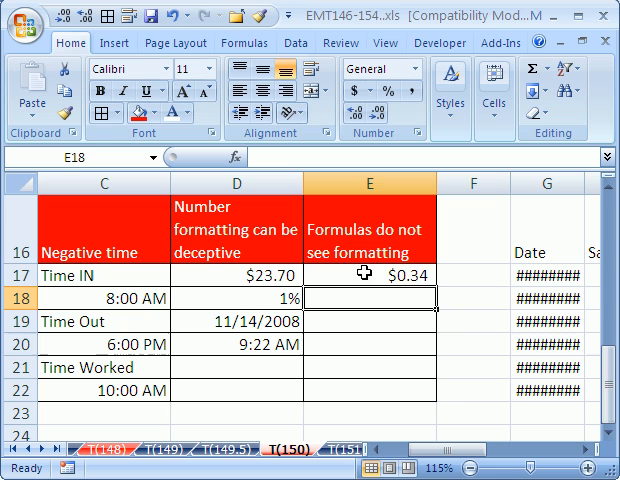
pyautogui.moveTo(368, 292)
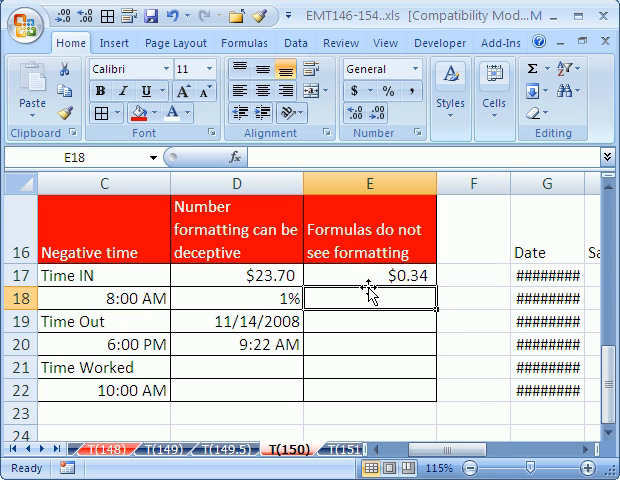
pyautogui.click(370, 276)
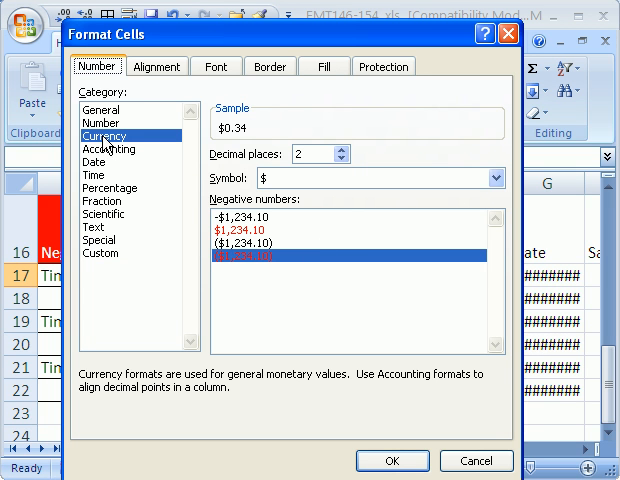
pyautogui.moveTo(236, 142)
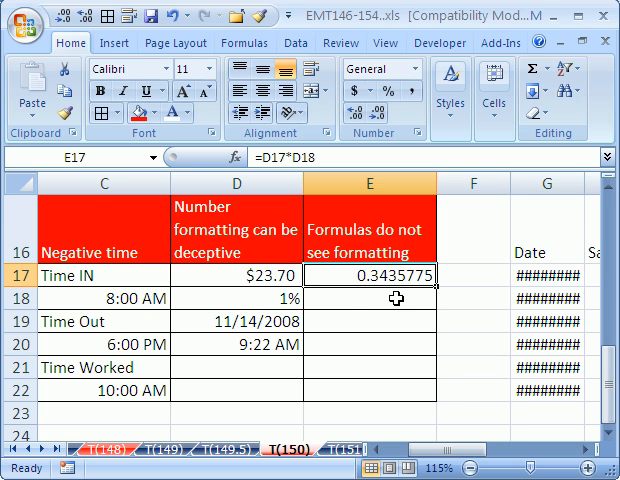
pyautogui.moveTo(392, 292)
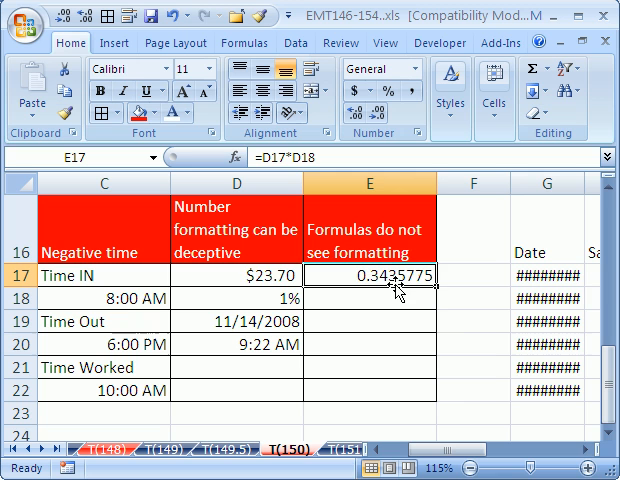
pyautogui.click(240, 274)
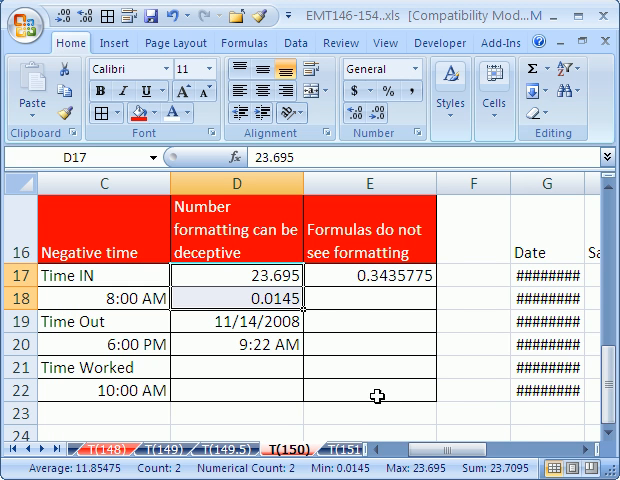
pyautogui.moveTo(340, 316)
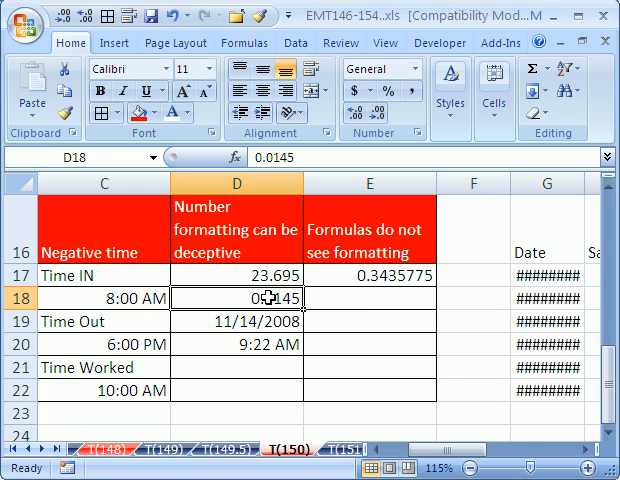
pyautogui.moveTo(244, 272)
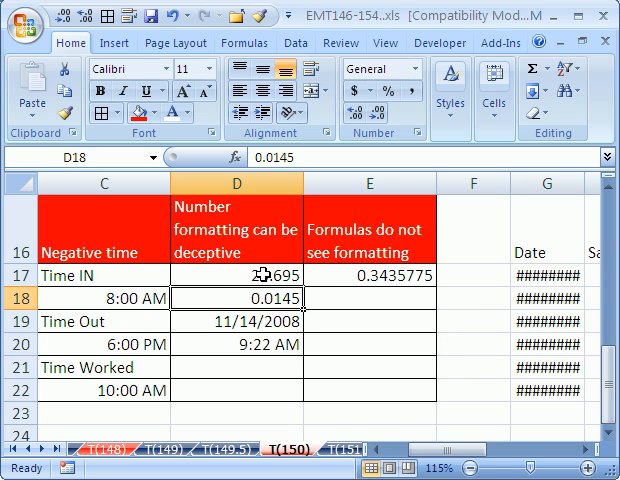
# - Format D17 as currency ($23.70) and D18 as a percentage (1%)
pyautogui.click(368, 276)
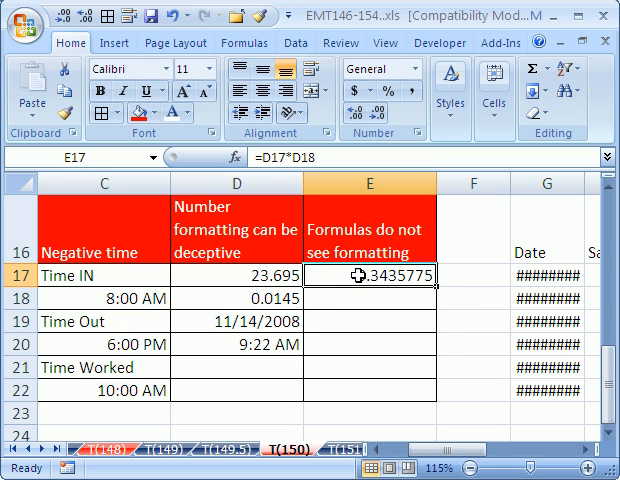
pyautogui.doubleClick(370, 276)
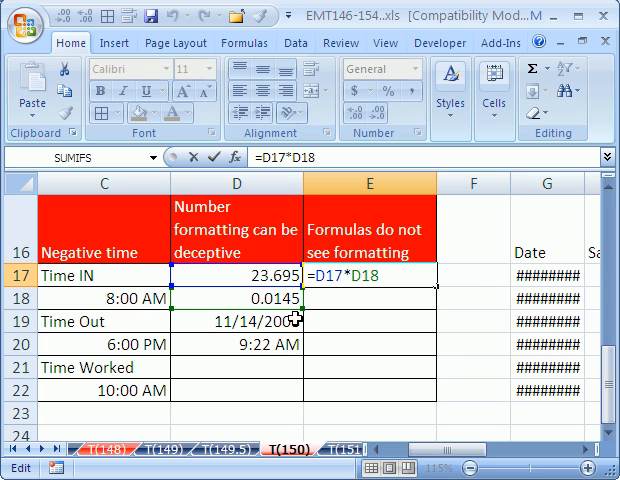
pyautogui.press('Return')
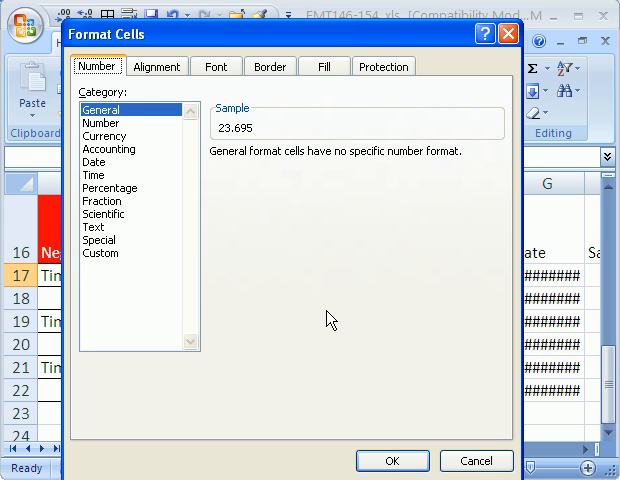
pyautogui.click(100, 136)
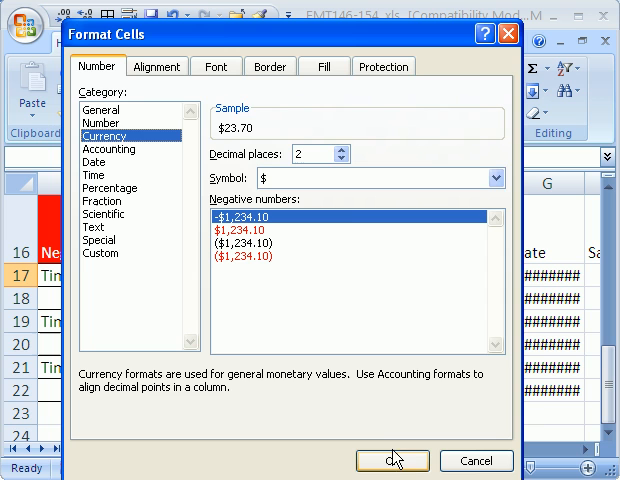
pyautogui.click(392, 460)
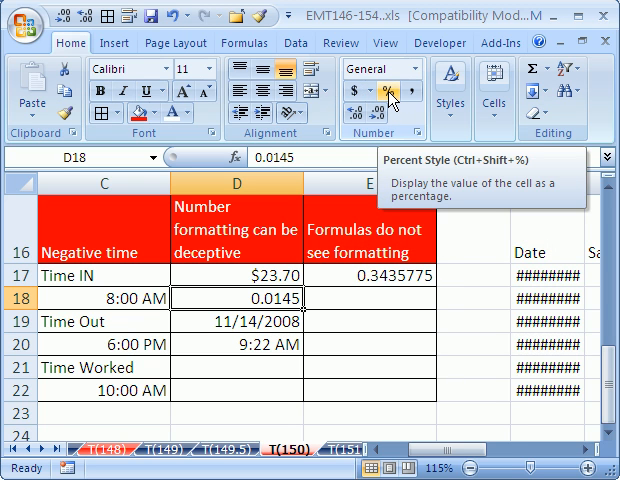
pyautogui.click(388, 96)
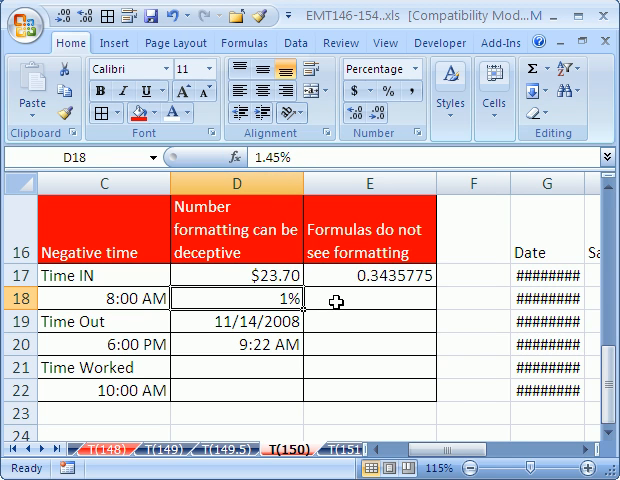
# - Inspect the formula result in E and the date and time values in D19 and D20
pyautogui.click(368, 300)
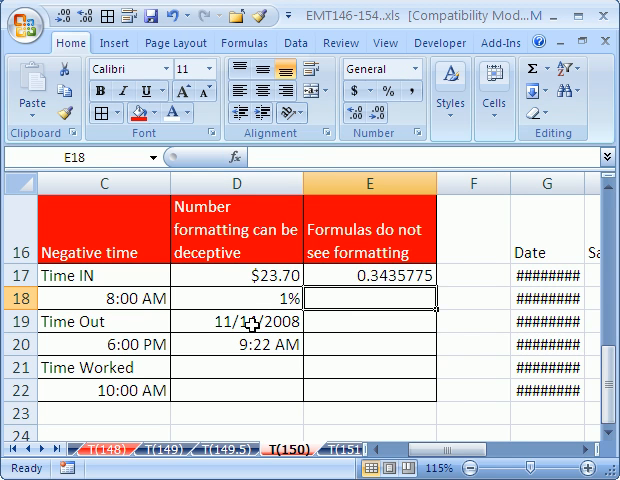
pyautogui.click(246, 320)
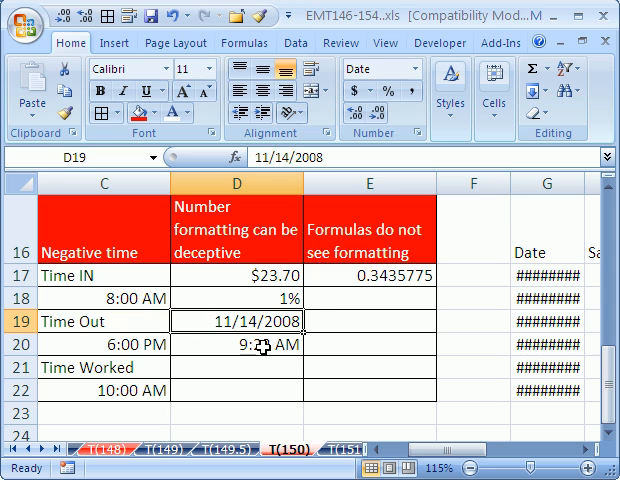
pyautogui.click(256, 344)
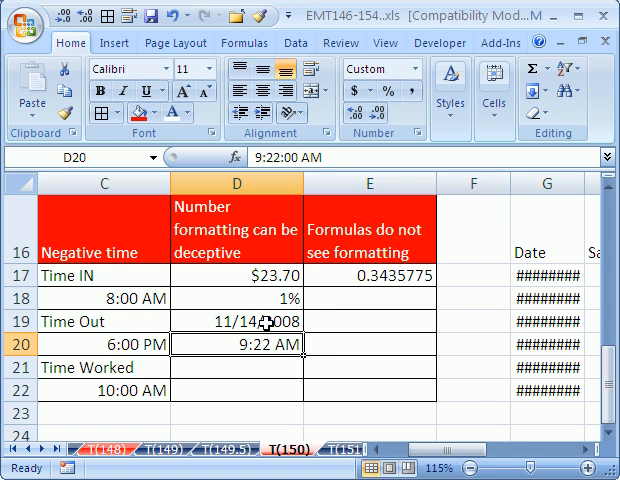
pyautogui.click(252, 324)
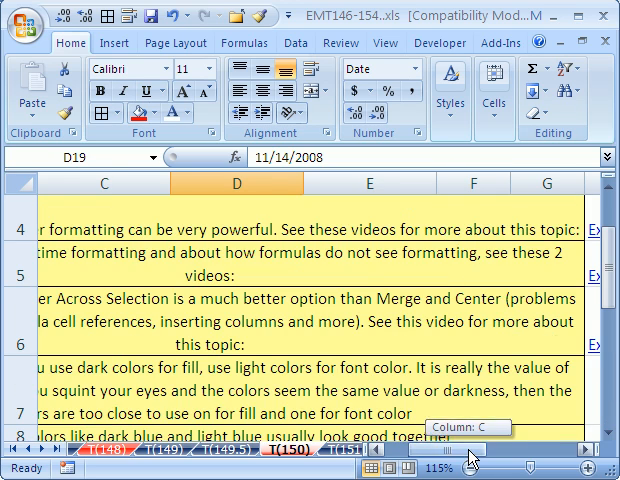
# - Widen the sales table's Date column to show 11/14/2008 and select headers G16:J16
pyautogui.hscroll(3)
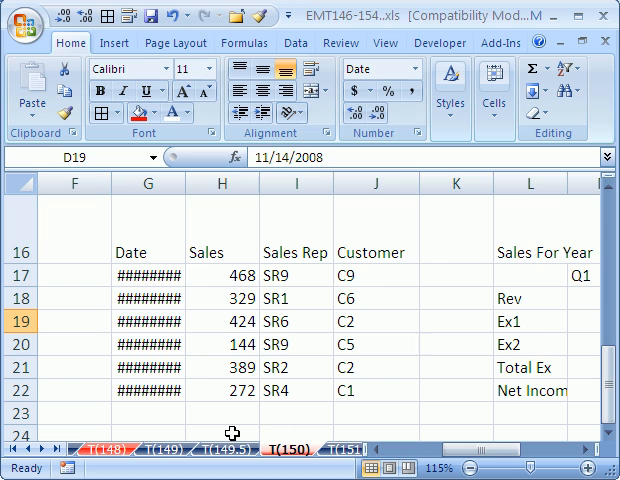
pyautogui.click(222, 438)
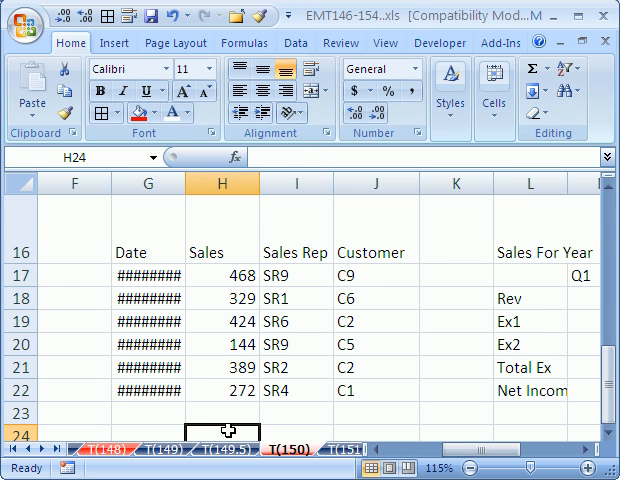
pyautogui.moveTo(158, 268)
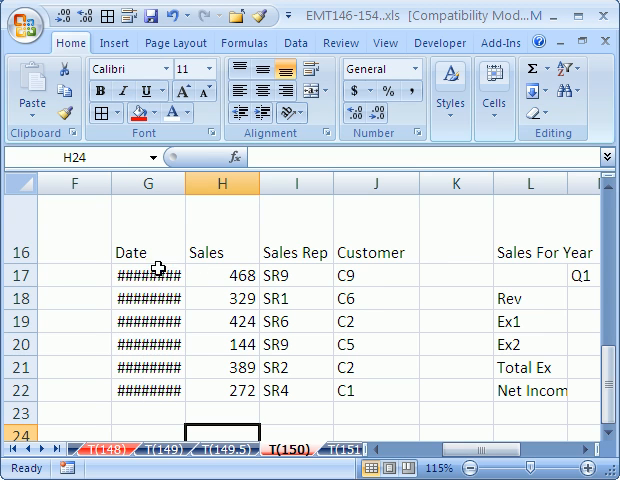
pyautogui.moveTo(150, 384)
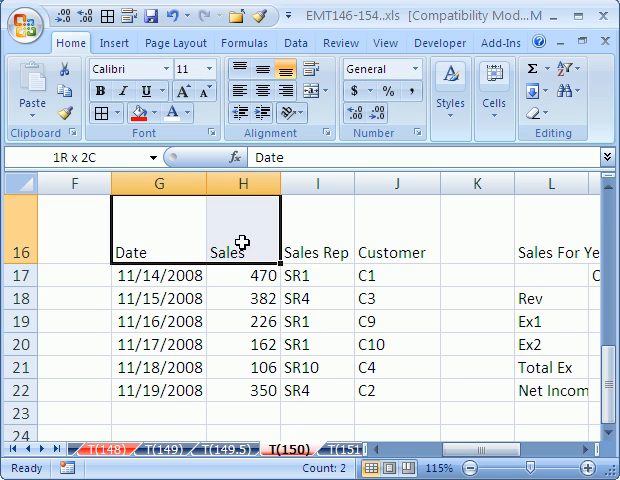
pyautogui.moveTo(248, 244); pyautogui.dragTo(392, 244)
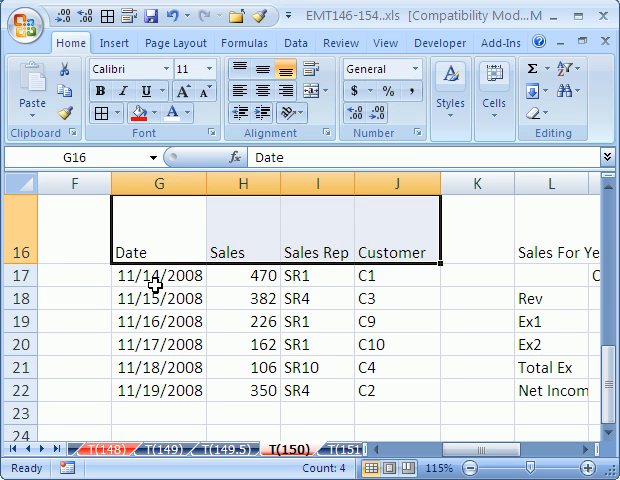
pyautogui.moveTo(268, 318)
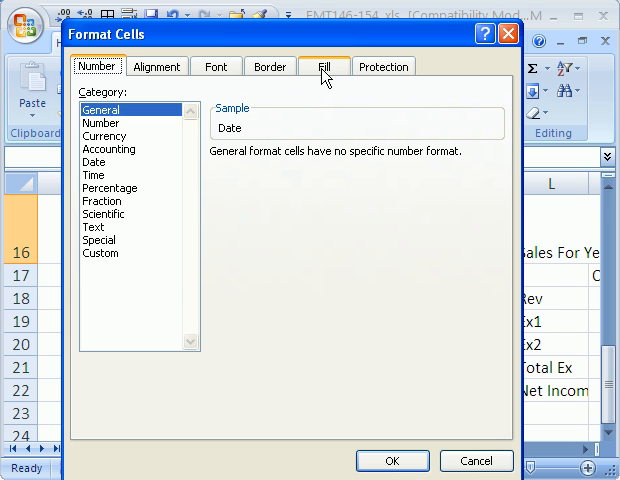
# - Fill the Date-to-Customer header cells G16:J16 with dark navy blue
pyautogui.click(324, 66)
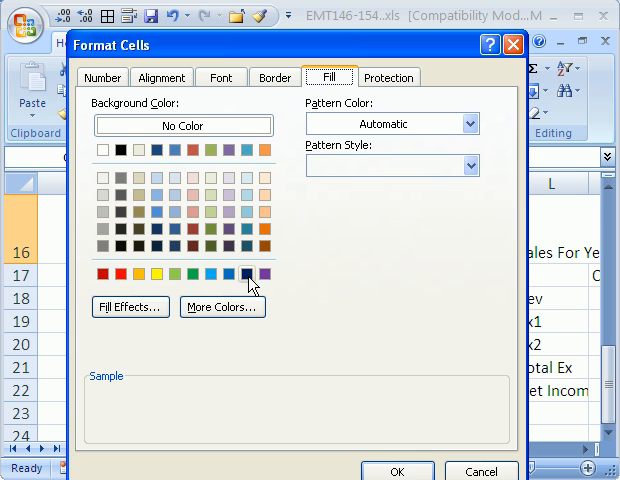
pyautogui.click(248, 272)
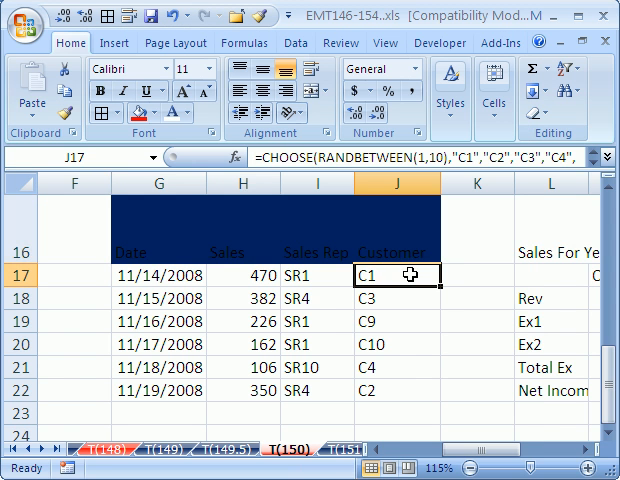
pyautogui.moveTo(384, 246)
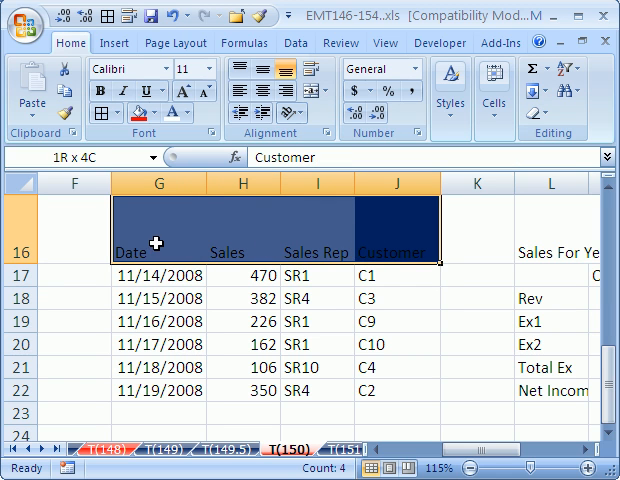
pyautogui.moveTo(184, 112)
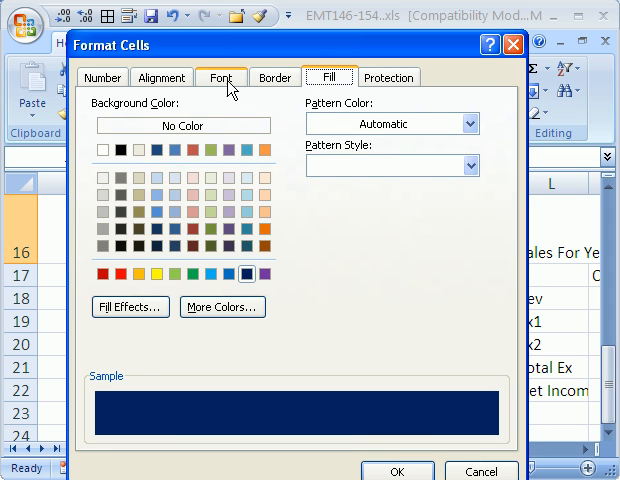
# - Set the header row's font colour to white so it reads against the dark blue fill
pyautogui.click(220, 76)
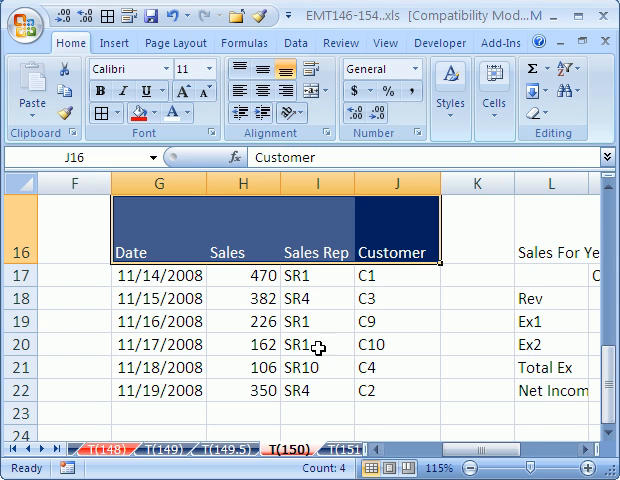
pyautogui.click(392, 276)
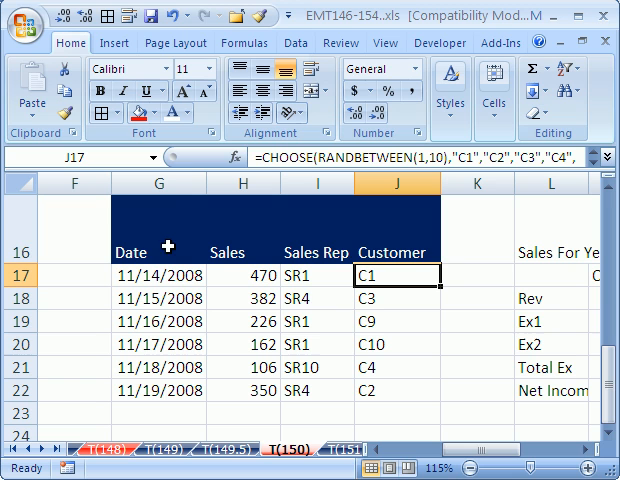
pyautogui.moveTo(338, 290)
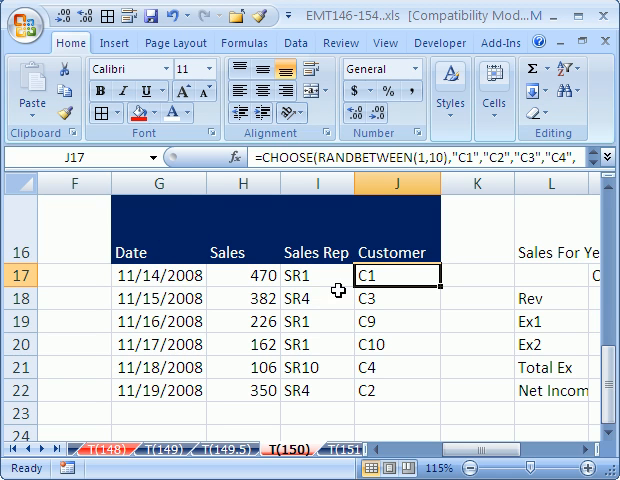
pyautogui.moveTo(420, 404)
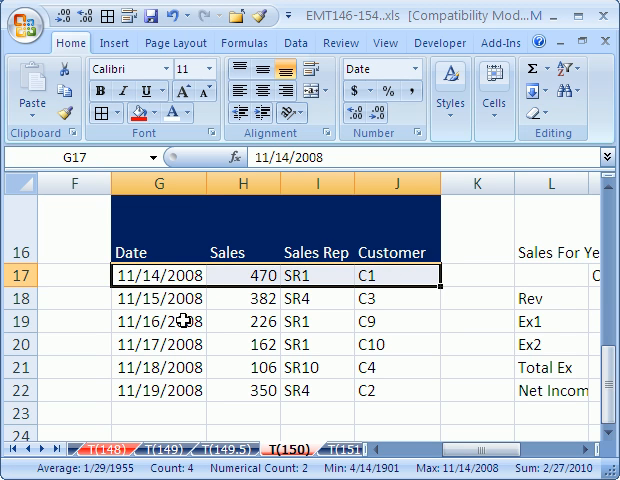
# - Select the first date cell G17 to begin shading alternate data rows blue
pyautogui.click(168, 320)
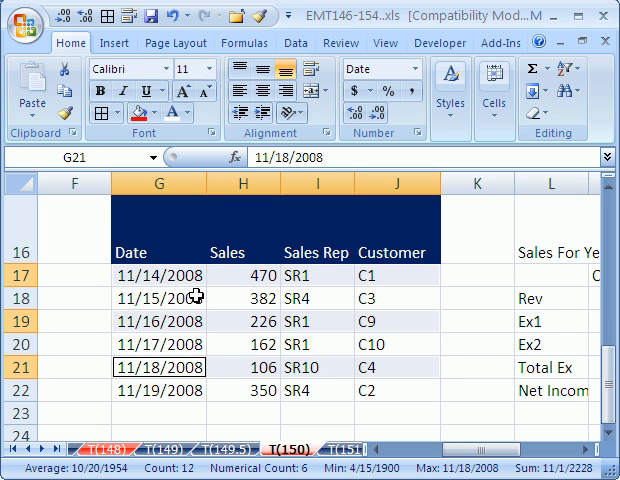
pyautogui.moveTo(292, 378)
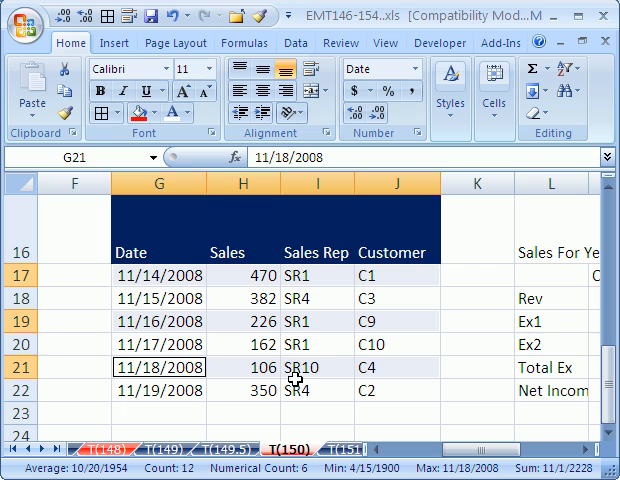
pyautogui.moveTo(332, 366)
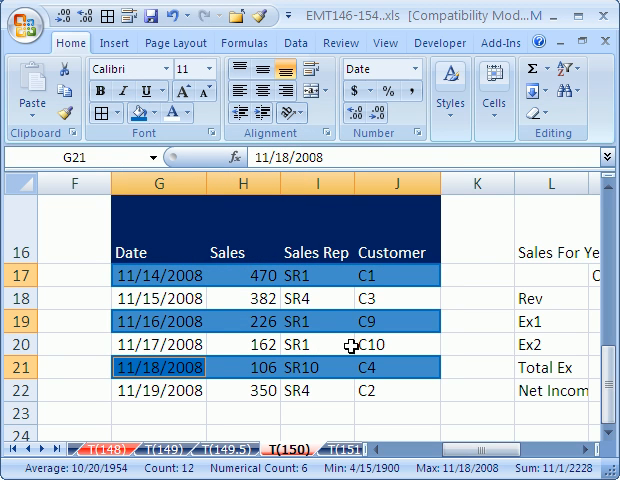
pyautogui.moveTo(376, 292)
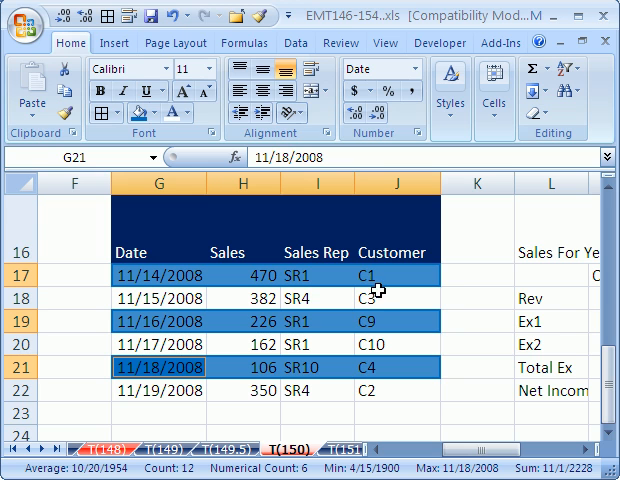
pyautogui.moveTo(136, 228)
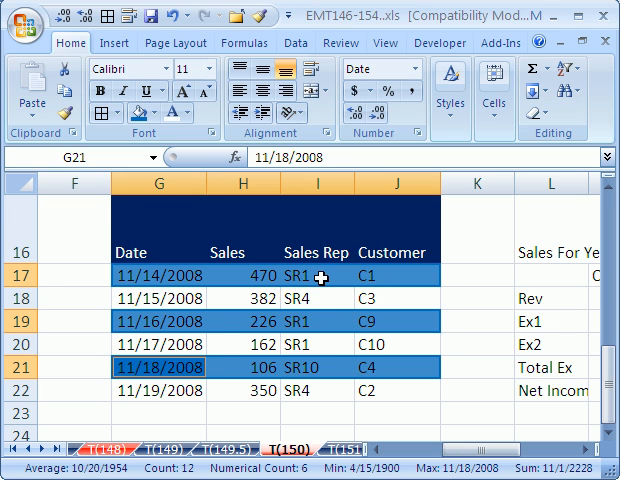
pyautogui.moveTo(334, 392)
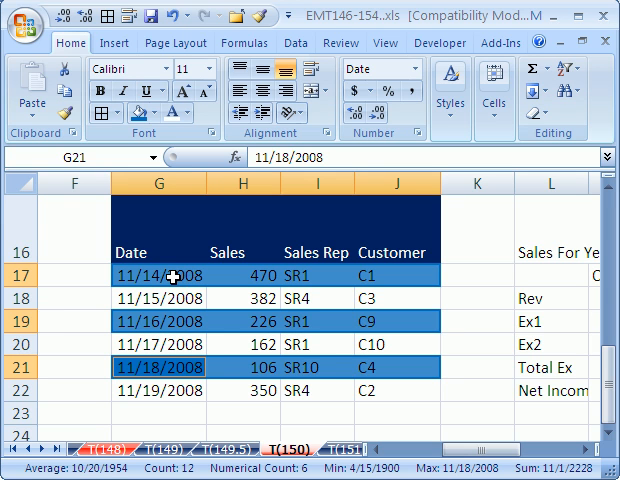
pyautogui.moveTo(264, 252)
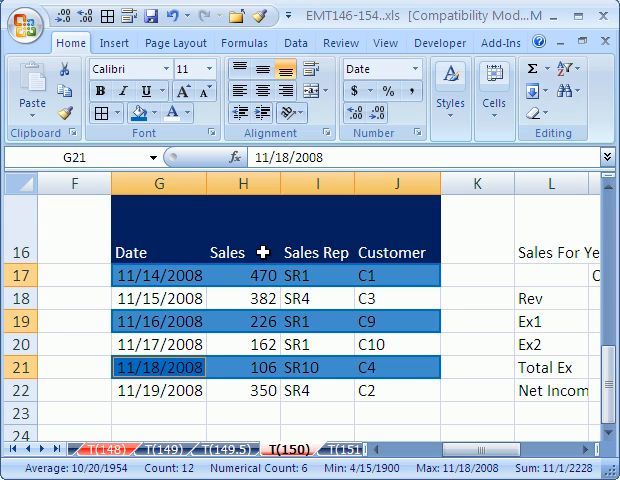
pyautogui.moveTo(264, 280)
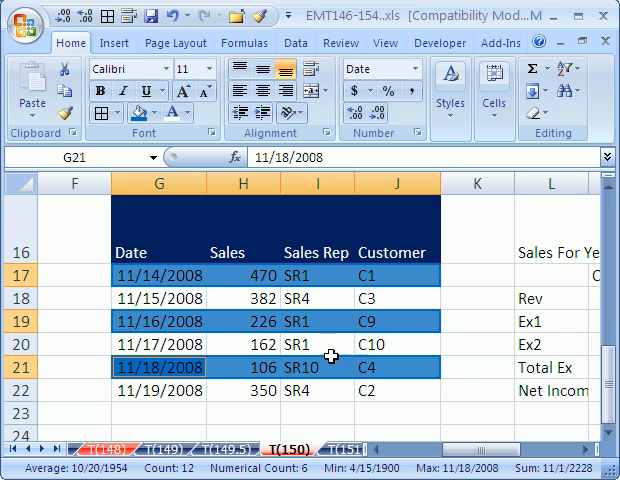
pyautogui.moveTo(332, 276)
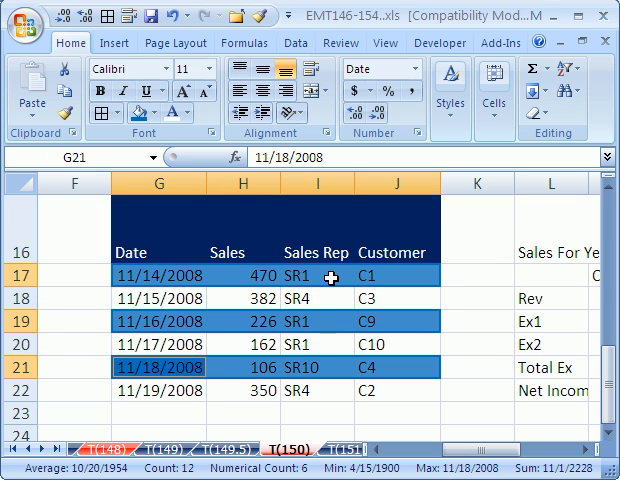
pyautogui.moveTo(256, 276)
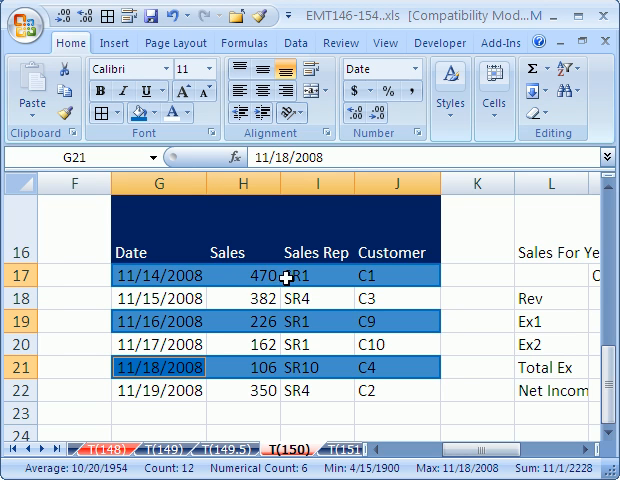
pyautogui.moveTo(252, 290)
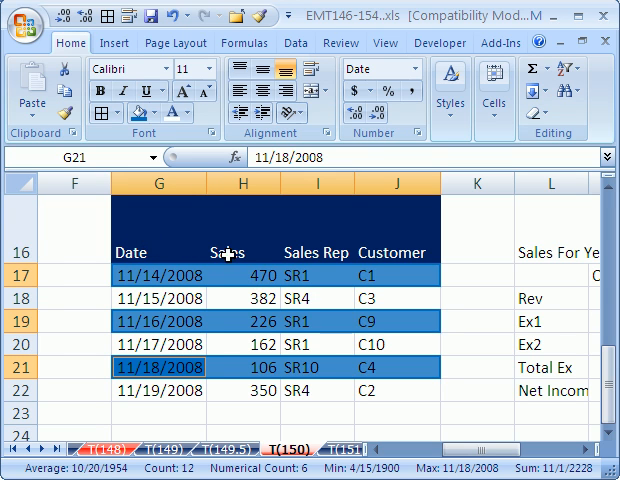
pyautogui.moveTo(248, 224)
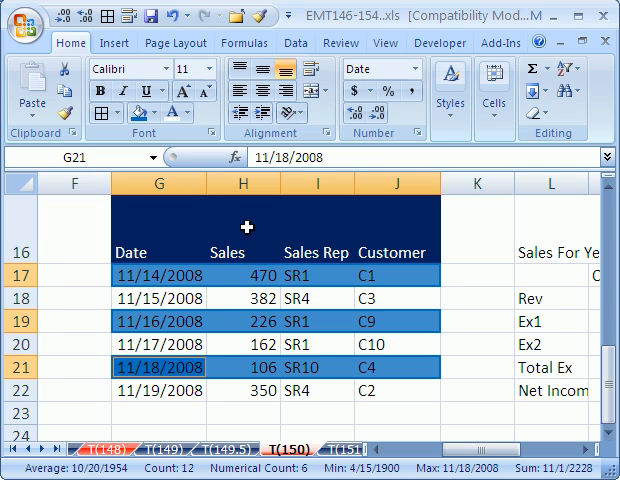
pyautogui.moveTo(282, 280)
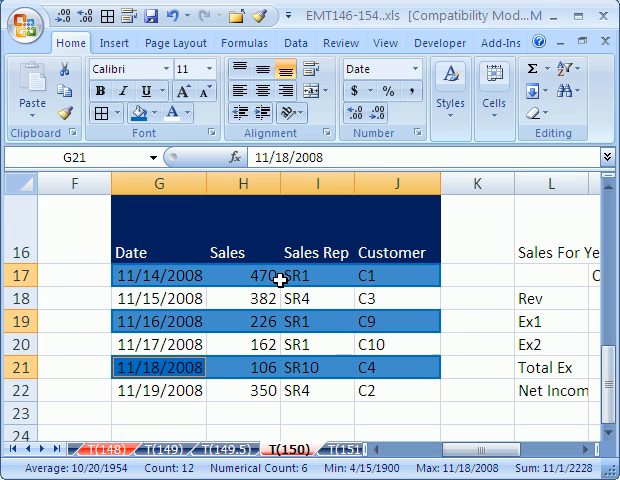
pyautogui.moveTo(228, 204)
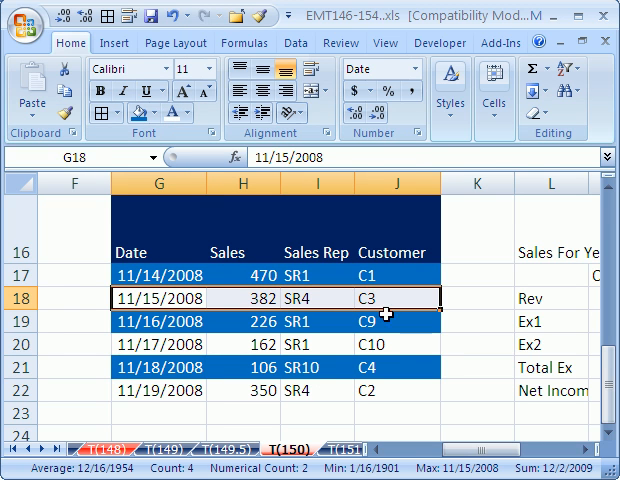
# - Give rows 18, 20 and 22 a light blue fill from More Colors for two-tone banding
pyautogui.click(392, 344)
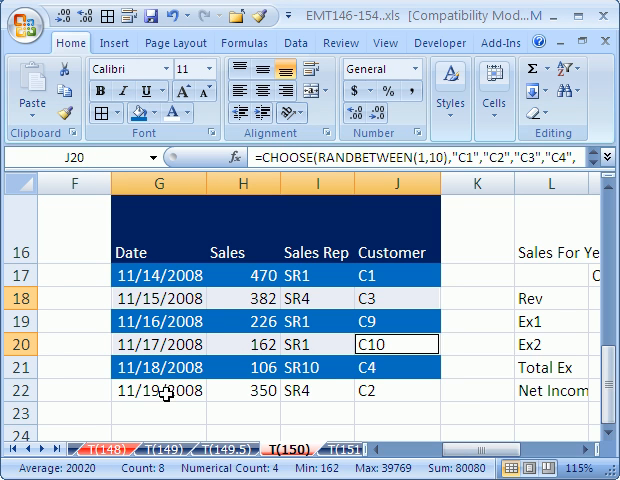
pyautogui.click(162, 388)
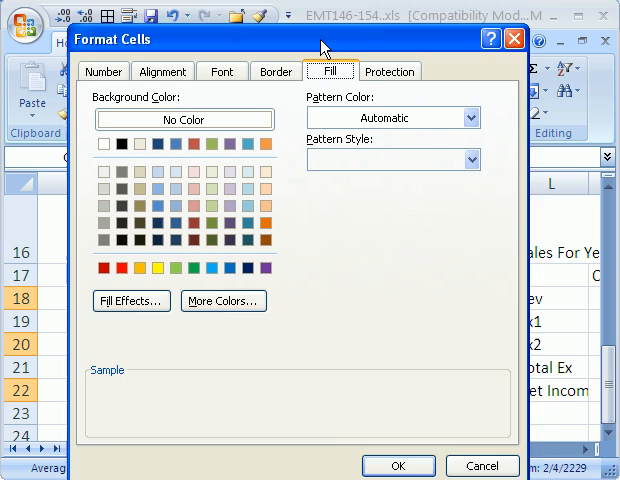
pyautogui.click(224, 300)
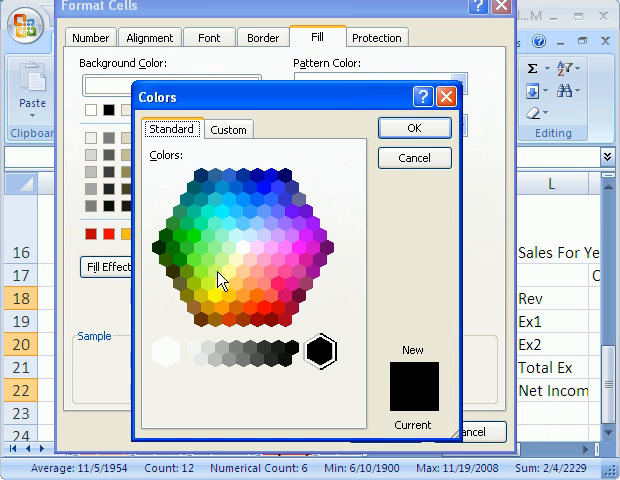
pyautogui.moveTo(242, 244)
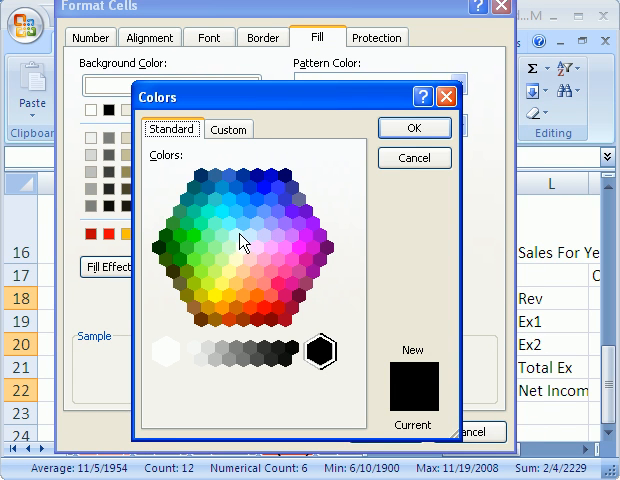
pyautogui.click(236, 236)
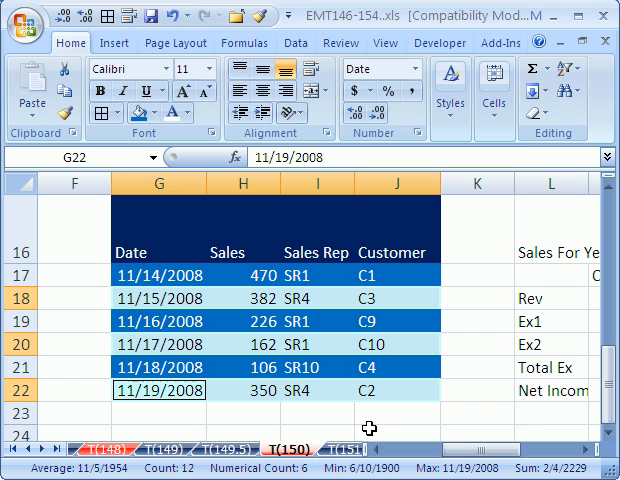
pyautogui.moveTo(196, 356)
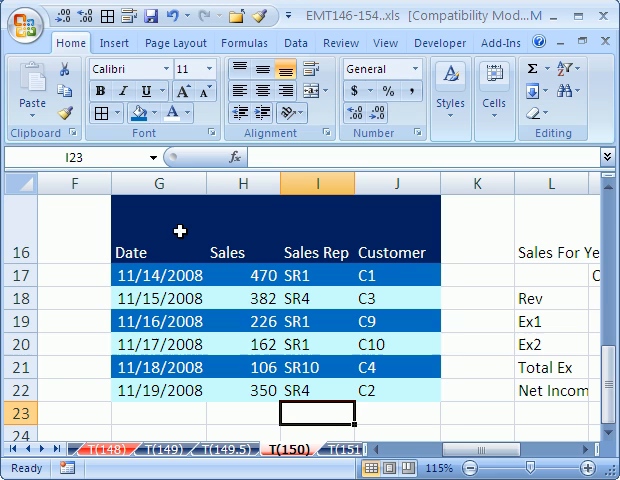
pyautogui.moveTo(184, 382)
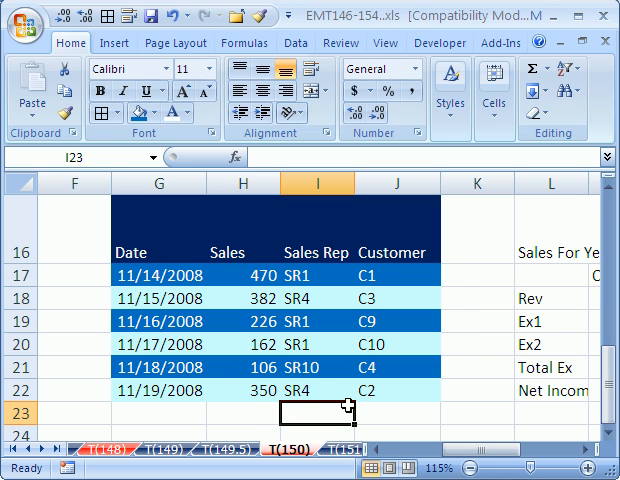
pyautogui.moveTo(150, 396)
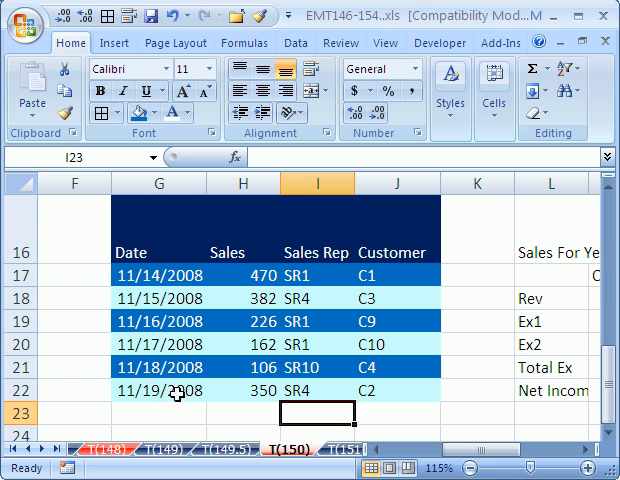
pyautogui.moveTo(336, 292)
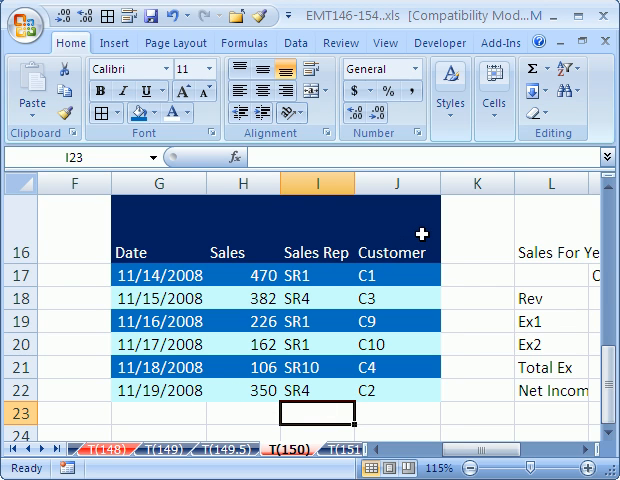
pyautogui.moveTo(368, 368)
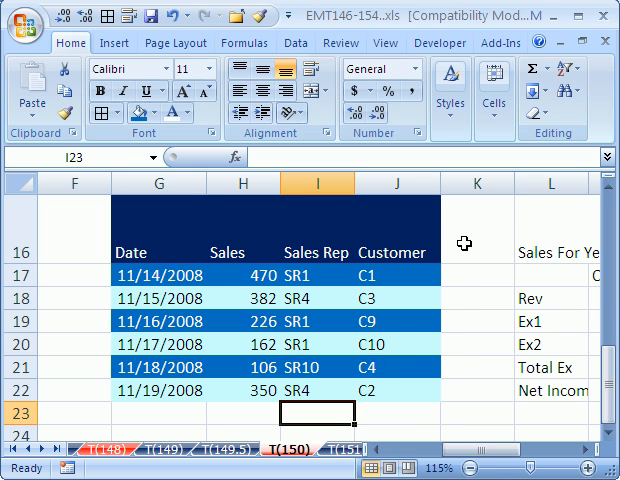
# - Fill cell K17 beside the table with purple, starting the yellow/purple column K pattern
pyautogui.click(476, 210)
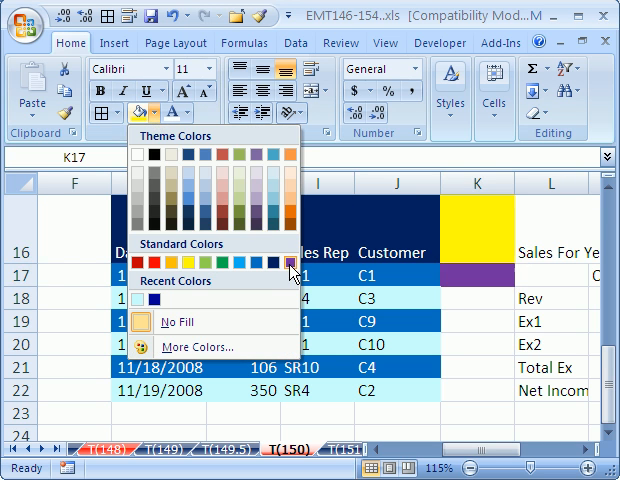
pyautogui.click(278, 262)
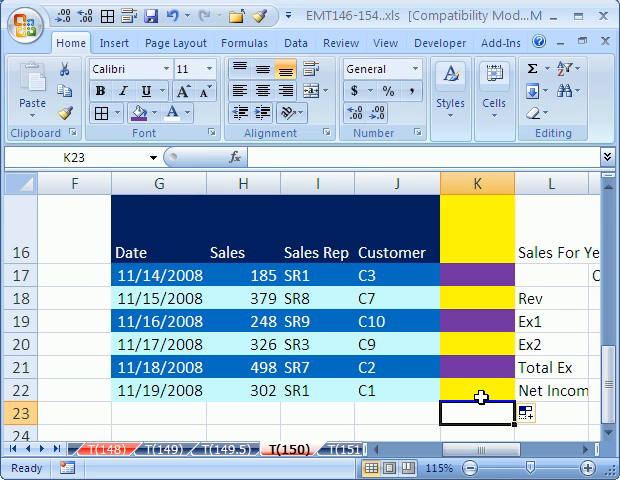
pyautogui.moveTo(472, 356)
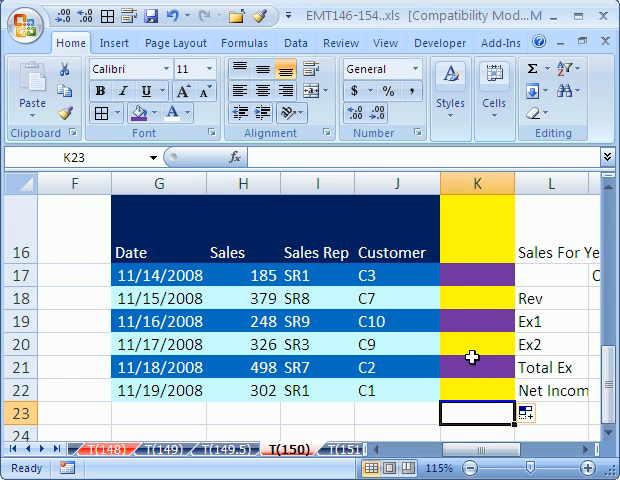
pyautogui.moveTo(478, 236)
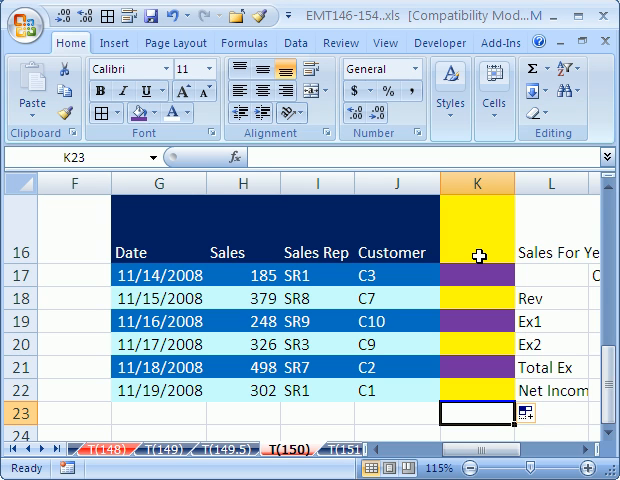
pyautogui.moveTo(452, 332)
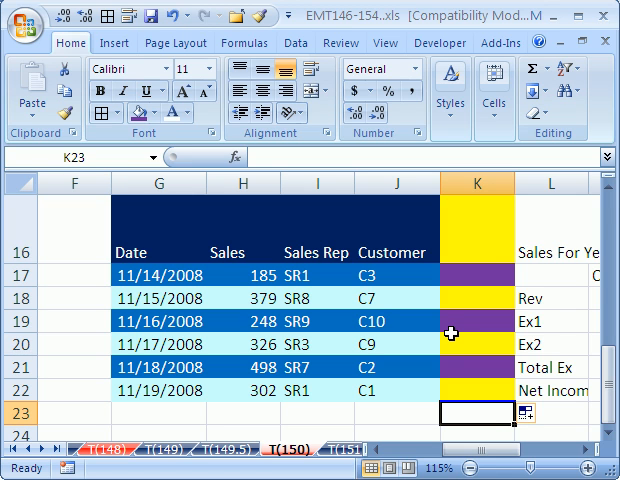
pyautogui.moveTo(480, 244)
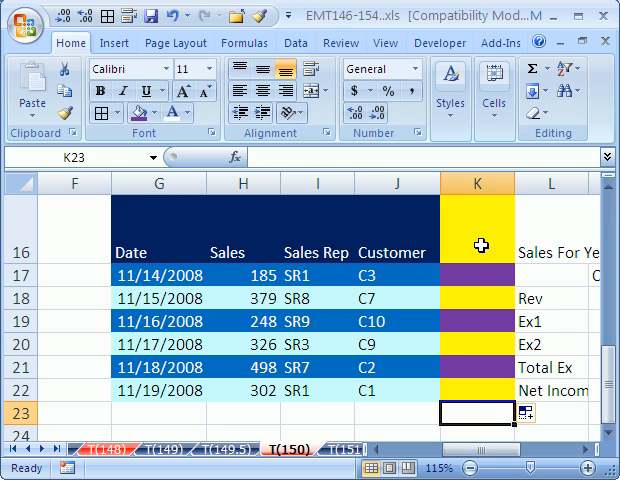
pyautogui.moveTo(480, 368)
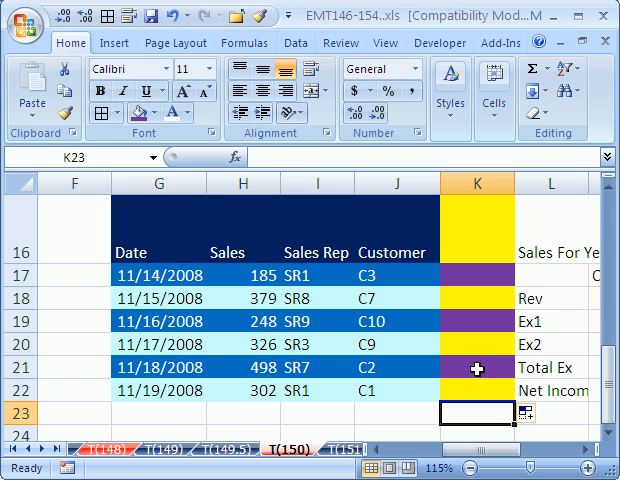
pyautogui.moveTo(478, 320)
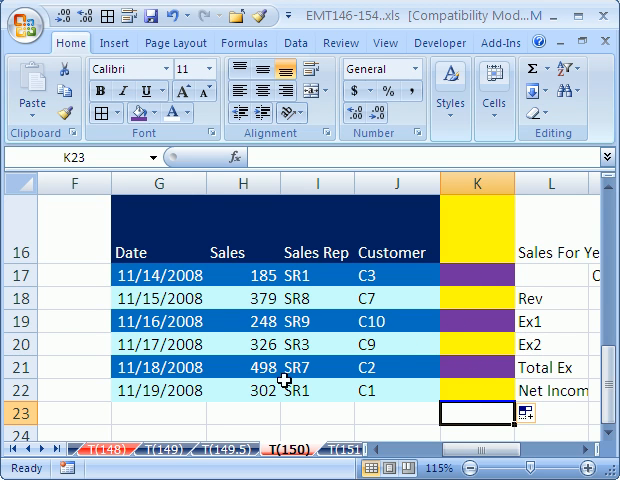
pyautogui.moveTo(202, 288)
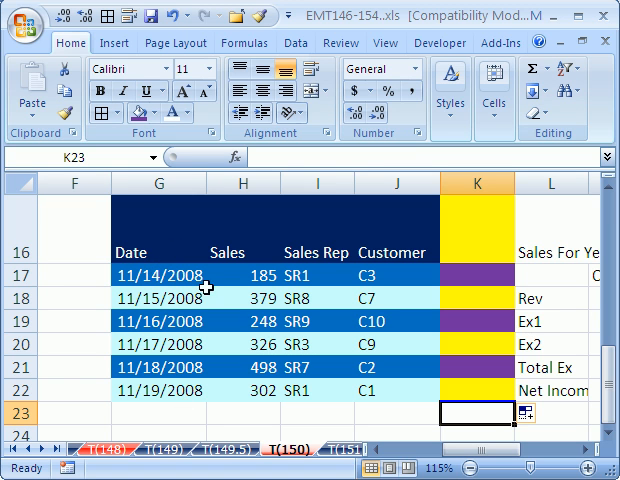
pyautogui.moveTo(164, 252)
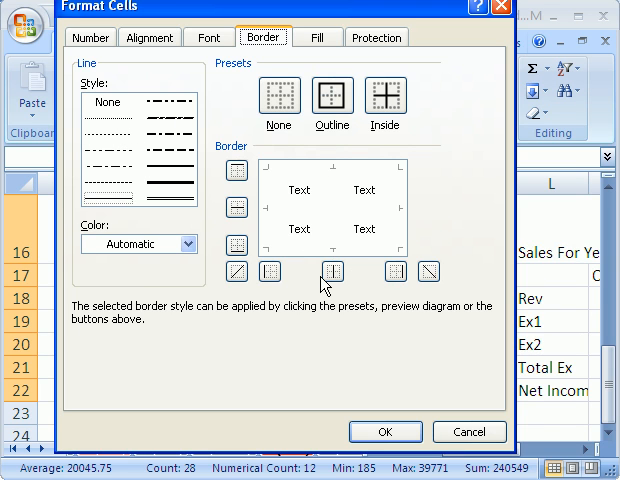
pyautogui.moveTo(504, 182)
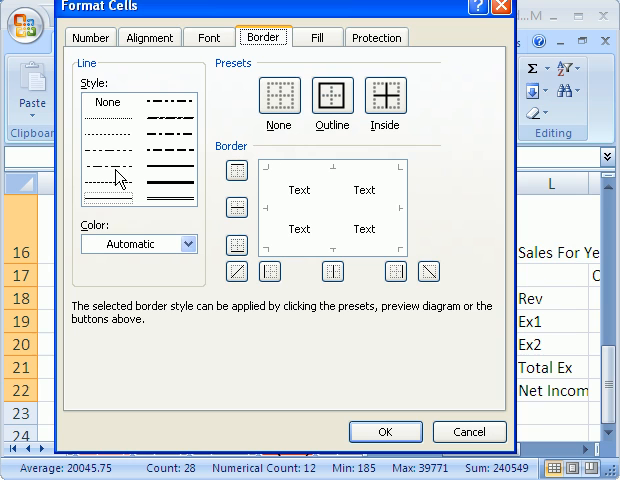
pyautogui.moveTo(180, 188)
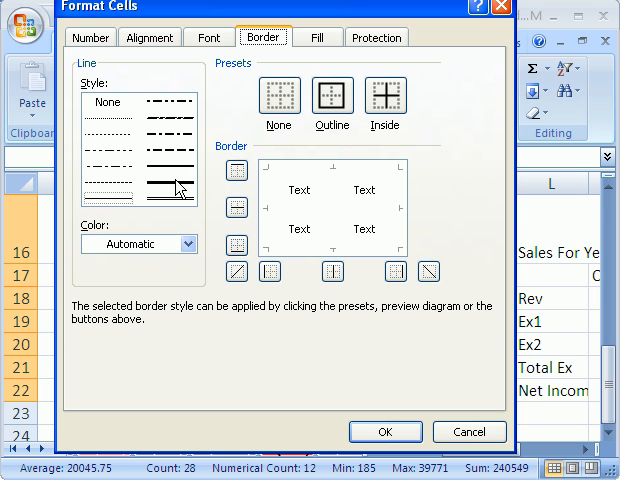
# - Choose a border line style and a dark blue line colour for the sales table
pyautogui.click(192, 244)
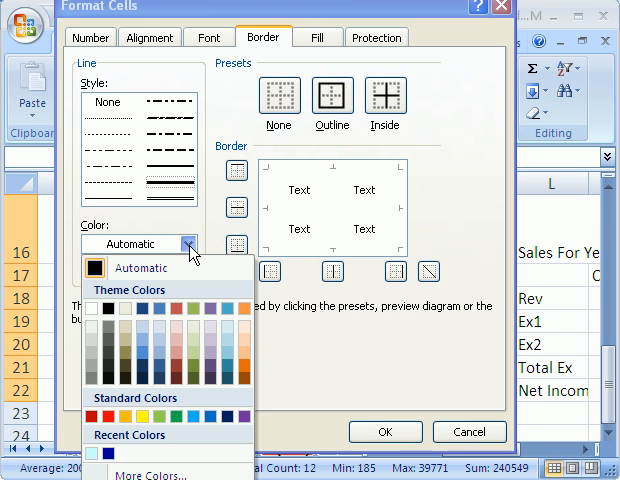
pyautogui.click(232, 420)
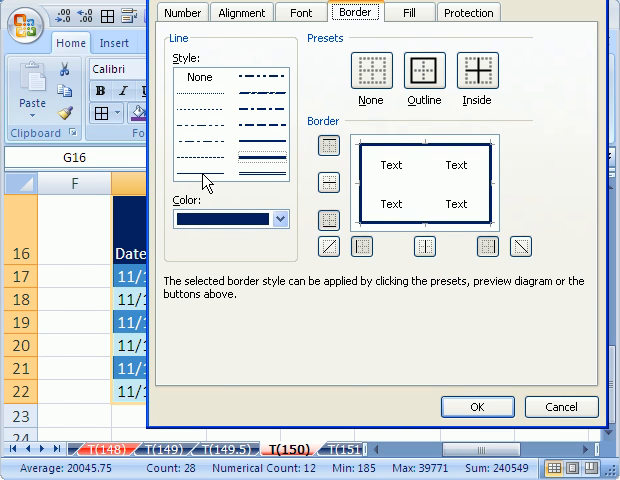
pyautogui.click(280, 218)
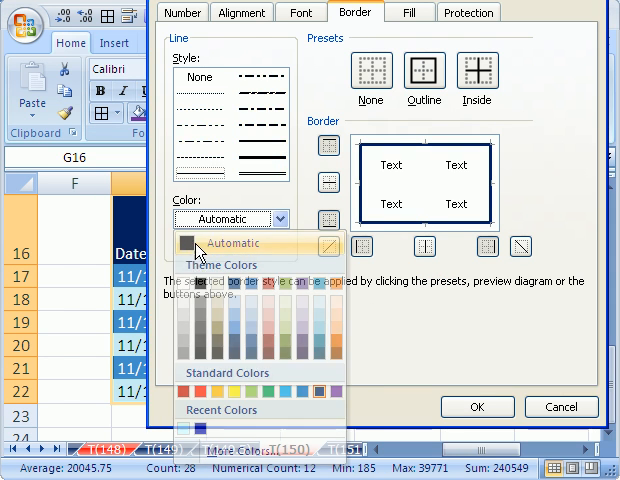
pyautogui.click(230, 244)
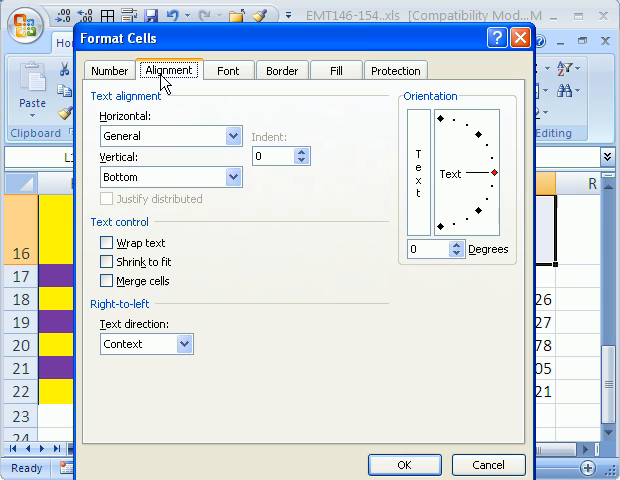
# - Set the title row's horizontal alignment to Center Across Selection
pyautogui.click(228, 136)
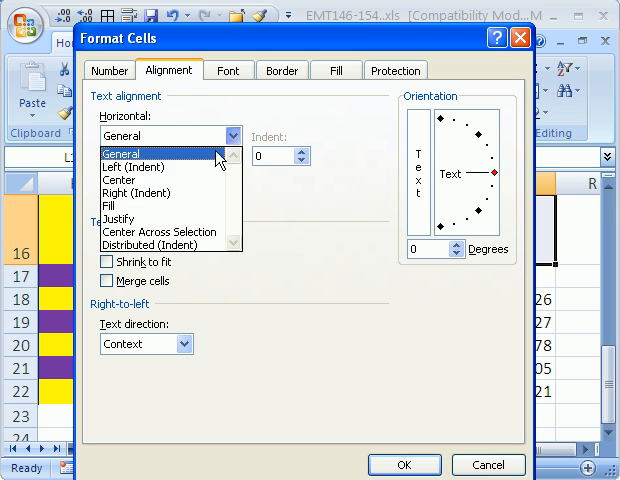
pyautogui.moveTo(160, 232)
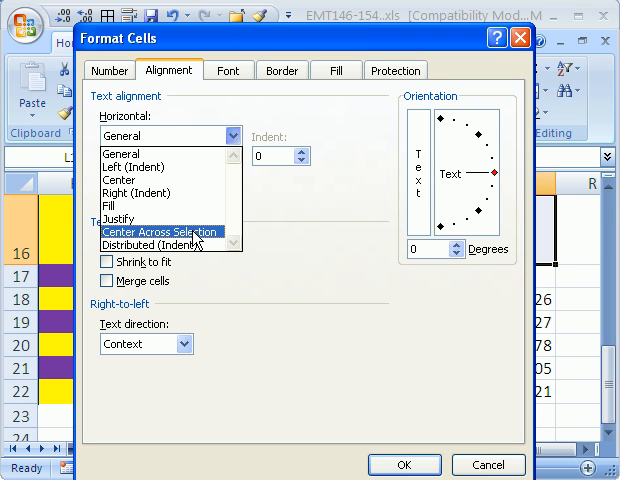
pyautogui.click(160, 232)
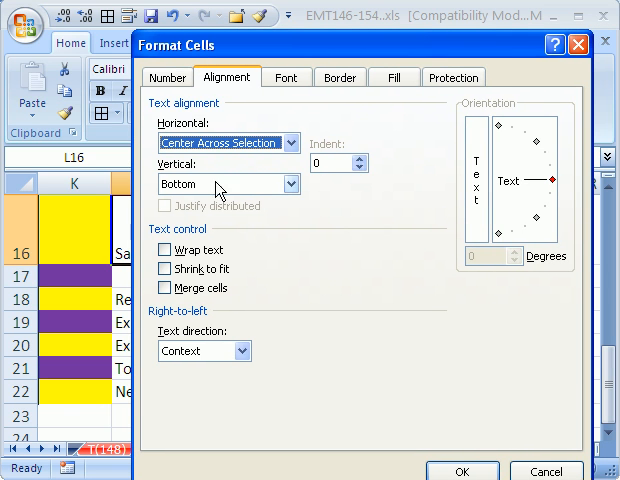
pyautogui.moveTo(280, 168)
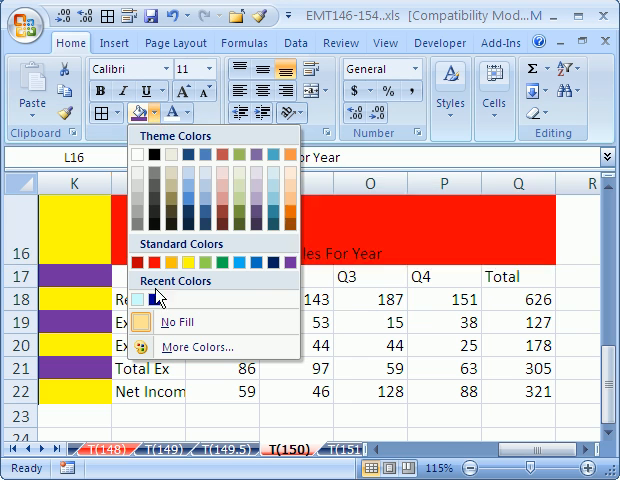
# - Fill the title band dark blue and apply All Borders to the whole summary table
pyautogui.click(156, 296)
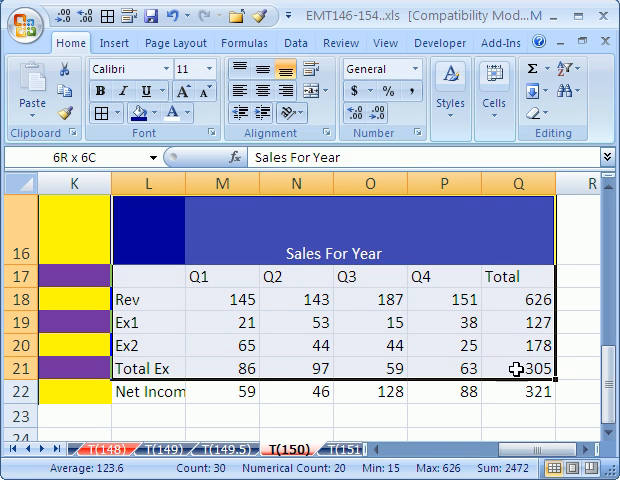
pyautogui.click(108, 104)
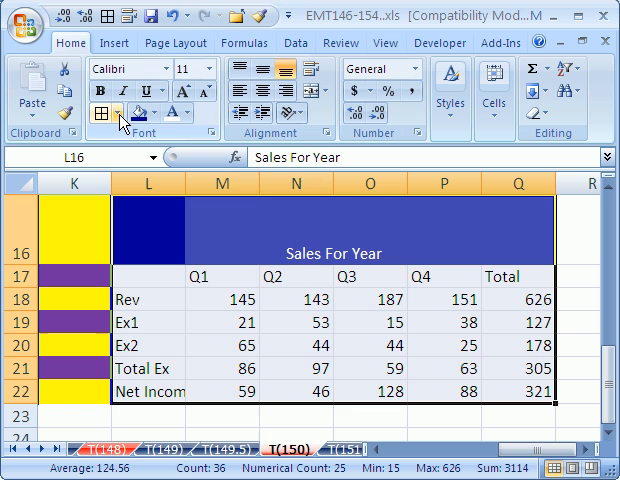
pyautogui.click(120, 110)
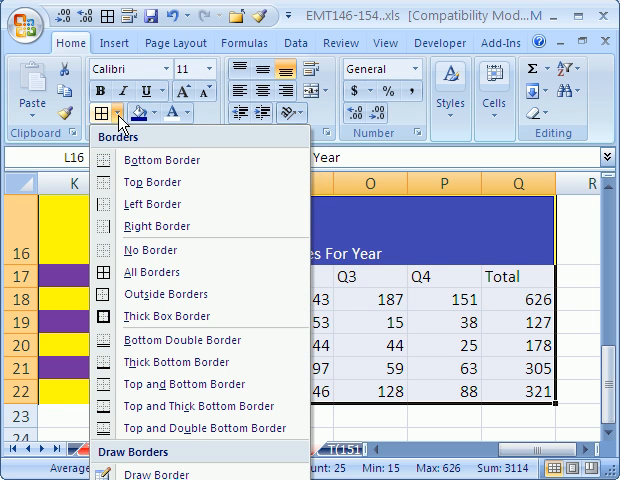
pyautogui.moveTo(150, 272)
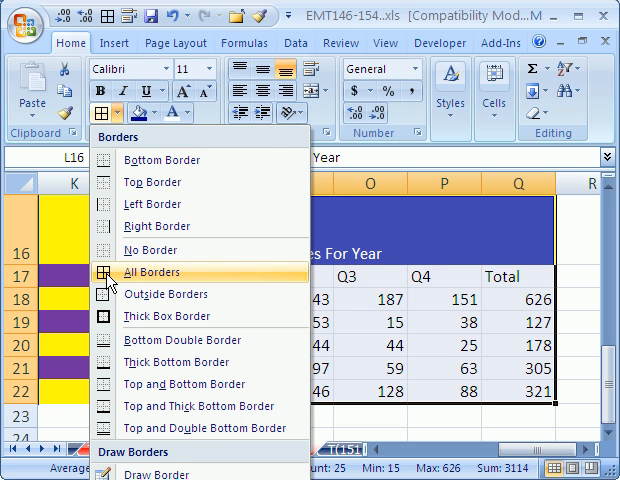
pyautogui.click(148, 272)
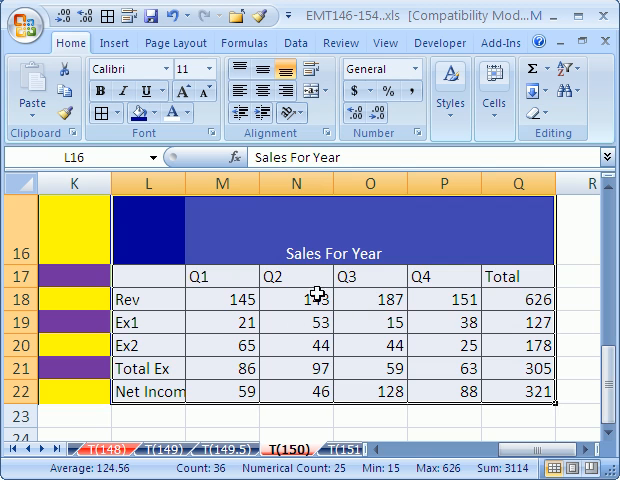
# - Fill the Q1–Total headings and the row labels blue
pyautogui.moveTo(188, 276); pyautogui.dragTo(520, 276)
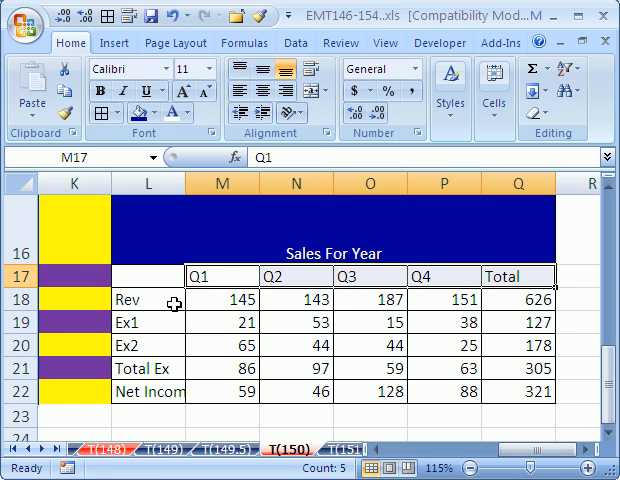
pyautogui.click(148, 300)
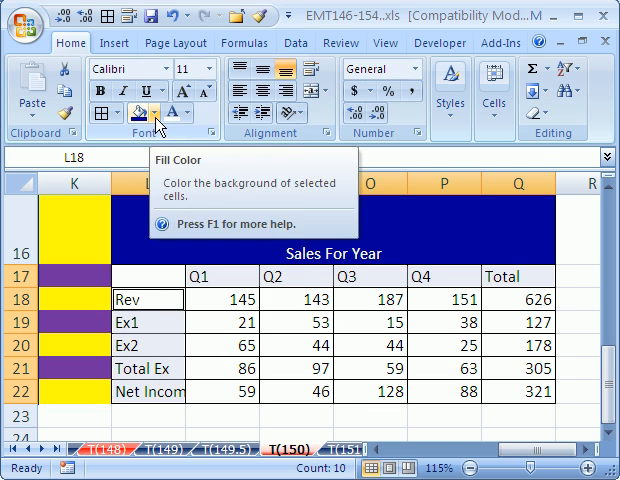
pyautogui.click(156, 112)
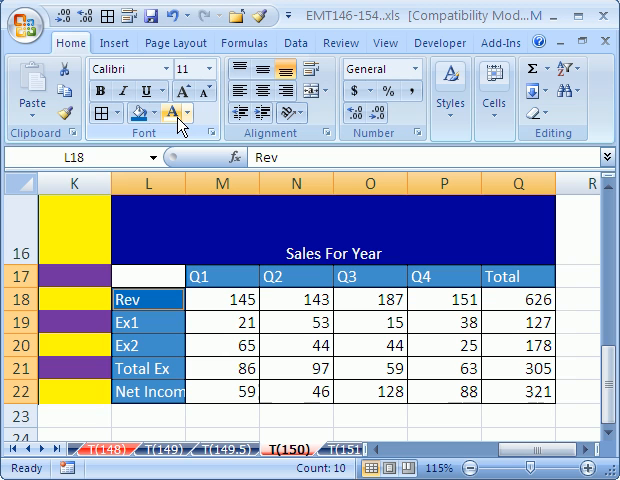
pyautogui.moveTo(280, 356)
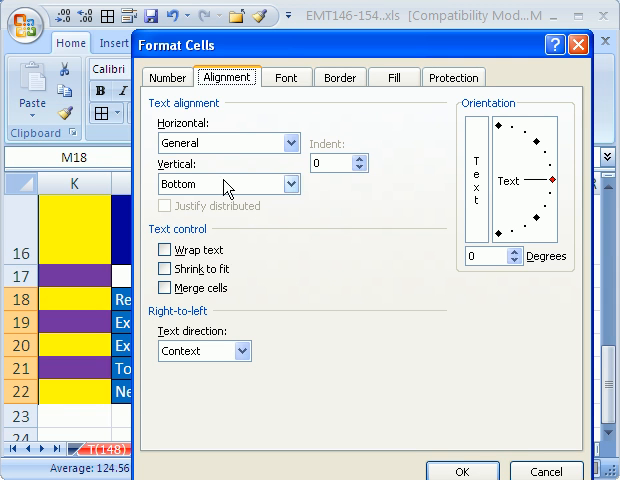
# - Format the Rev figures as Currency with 2 decimals and a $ symbol, then select the Total Ex figures
pyautogui.click(168, 76)
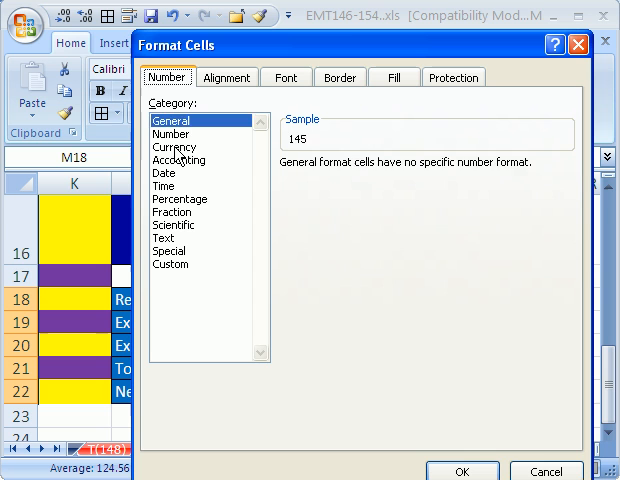
pyautogui.click(176, 148)
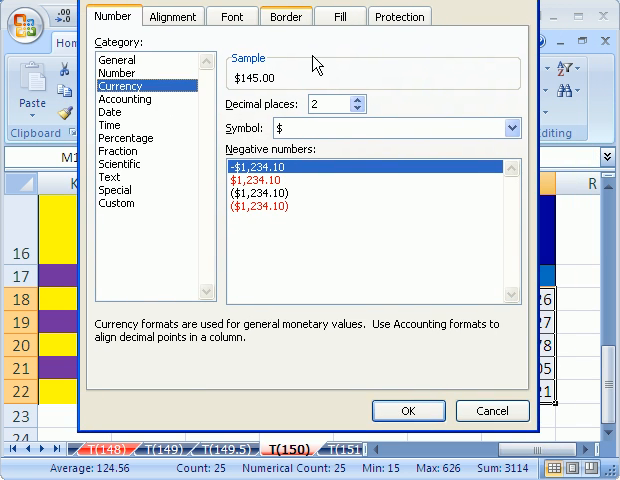
pyautogui.click(408, 410)
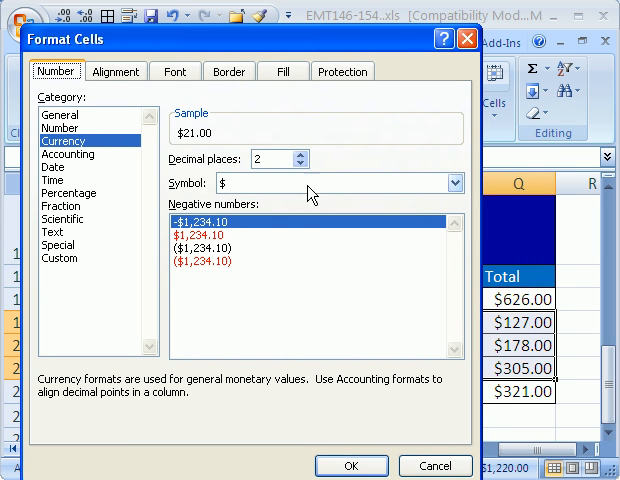
pyautogui.click(454, 182)
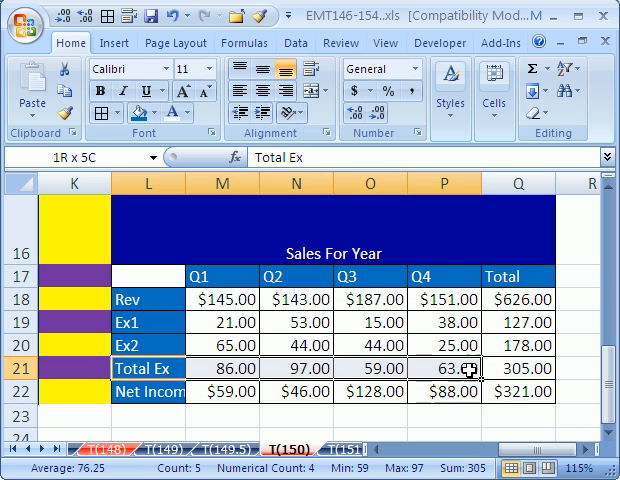
pyautogui.click(148, 368)
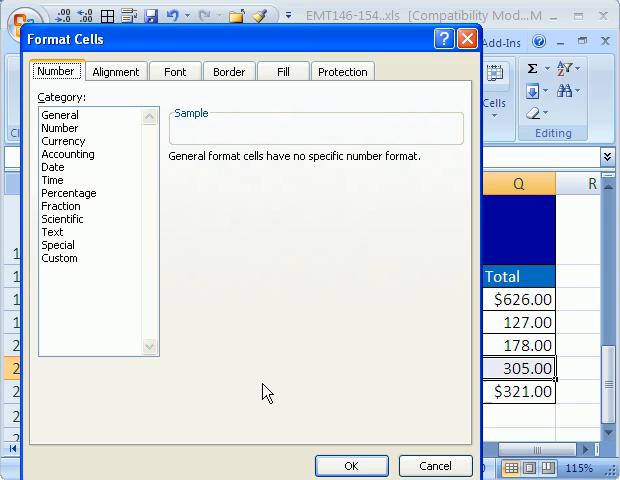
# - Apply a total line border to the Total Ex figures
pyautogui.click(230, 72)
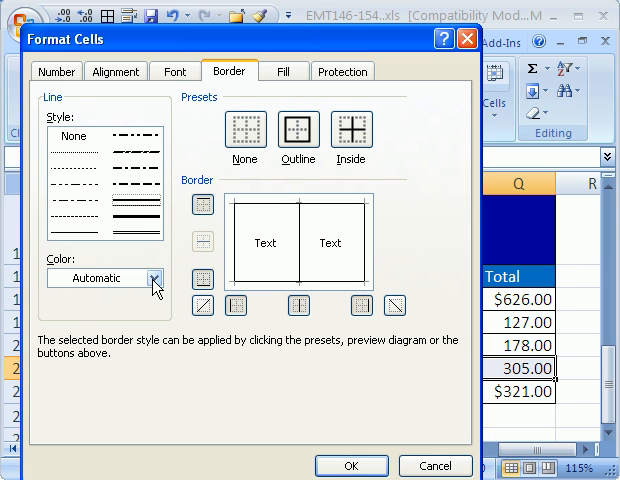
pyautogui.moveTo(268, 212)
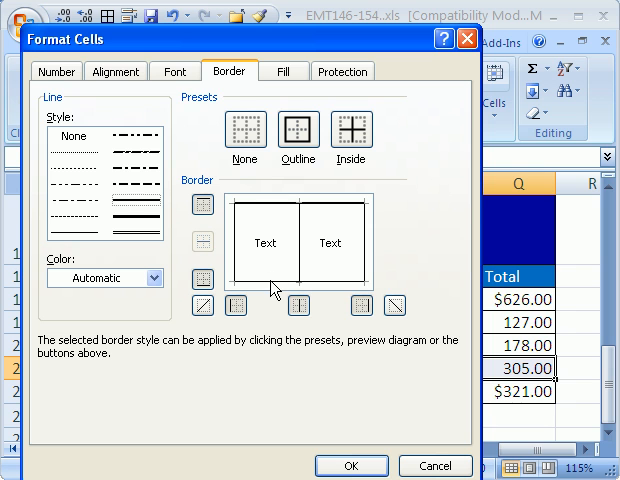
pyautogui.click(352, 466)
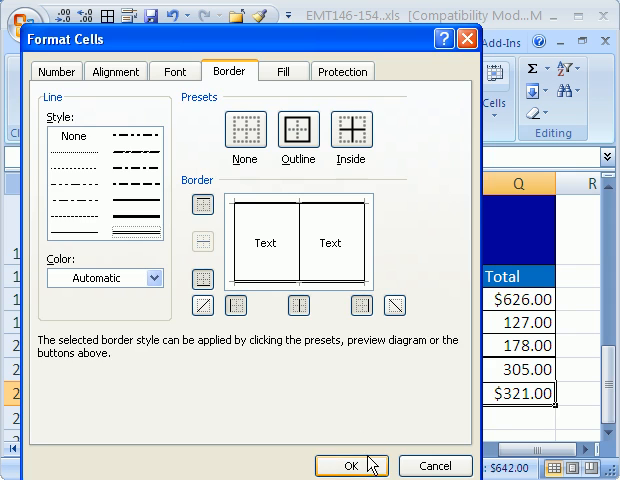
pyautogui.click(352, 466)
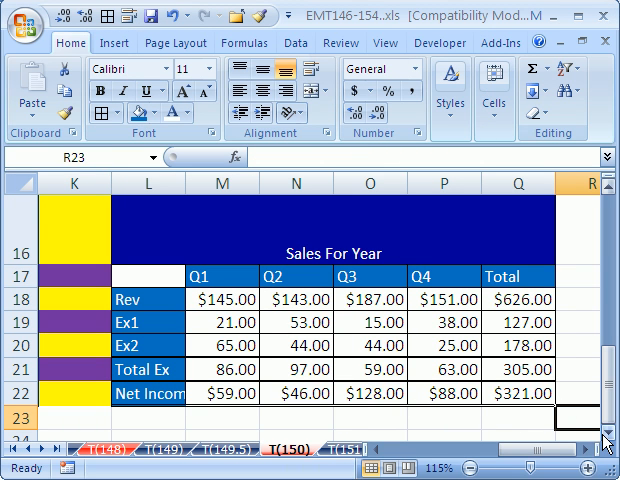